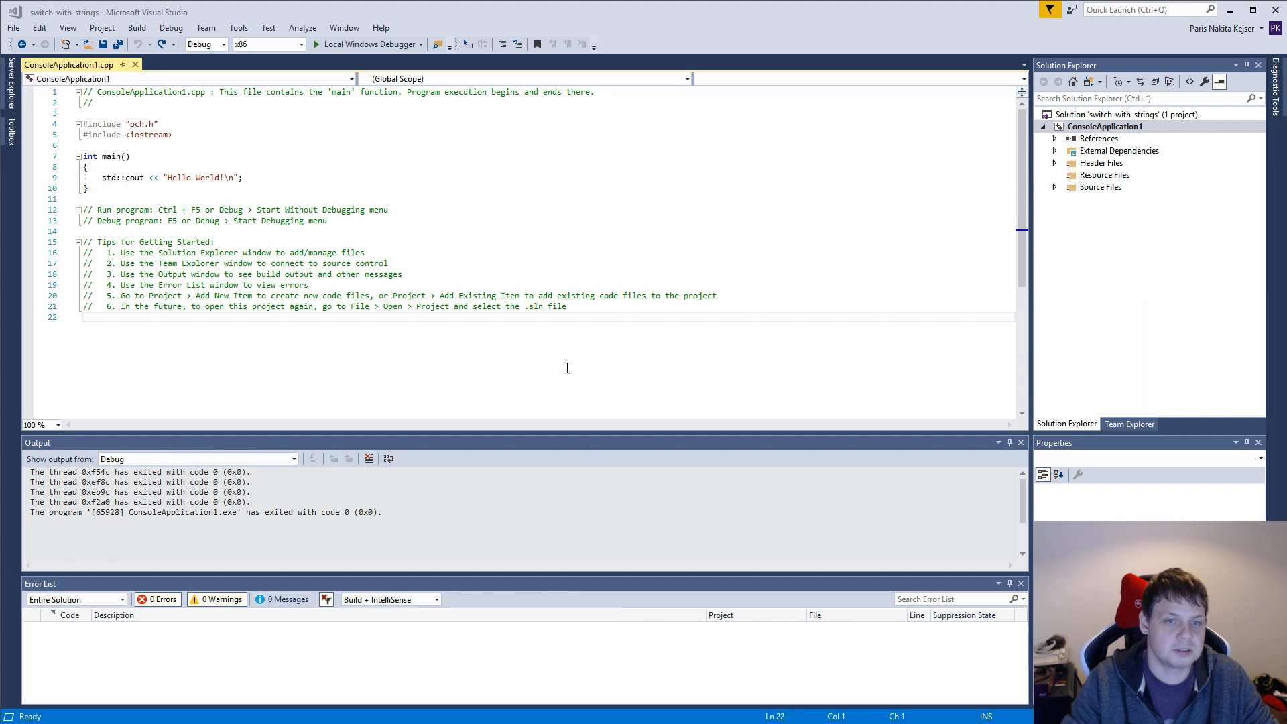
mouse_move(566, 336)
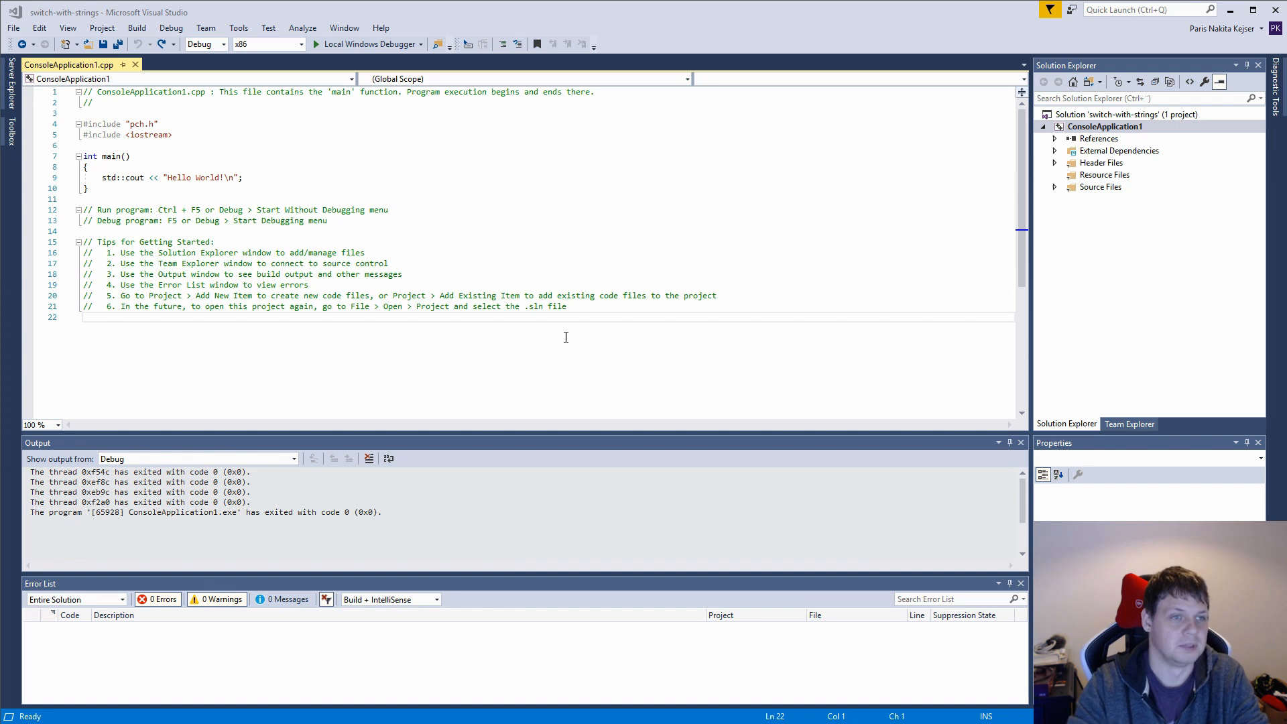
mouse_move(407, 188)
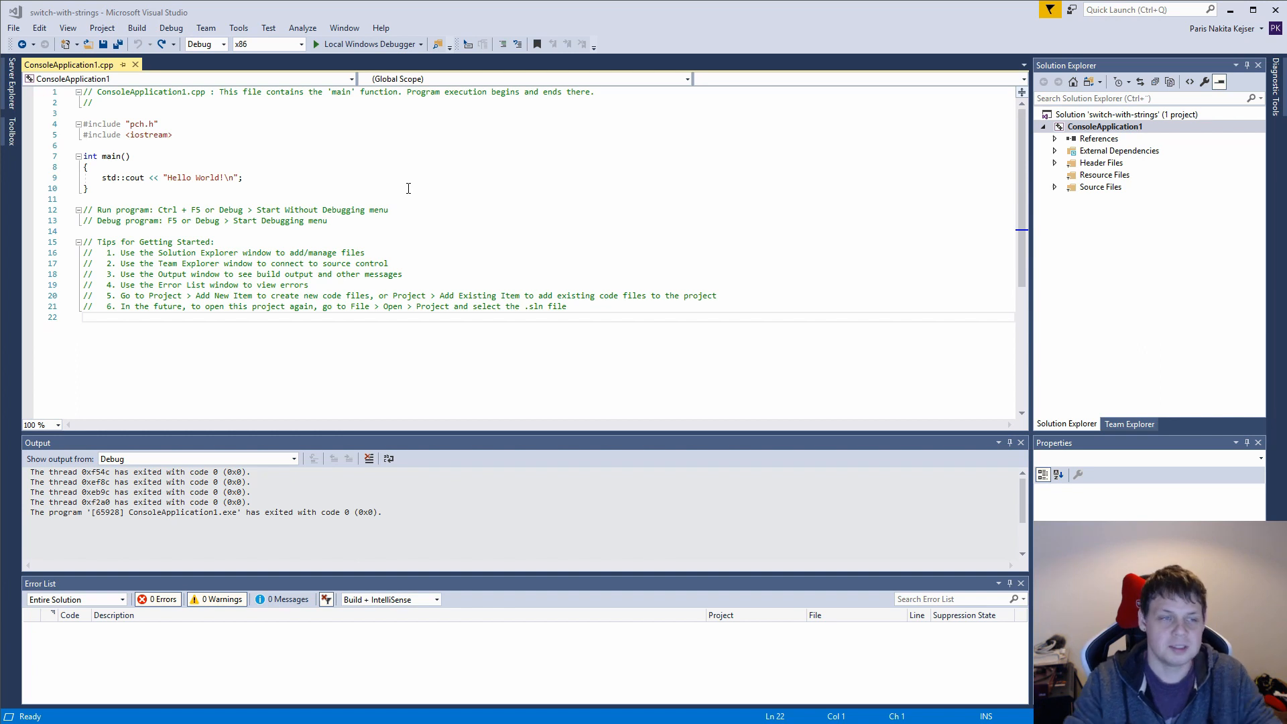
Step: Add 'using namespace std;' below the includes and open a choices namespace
click(197, 143)
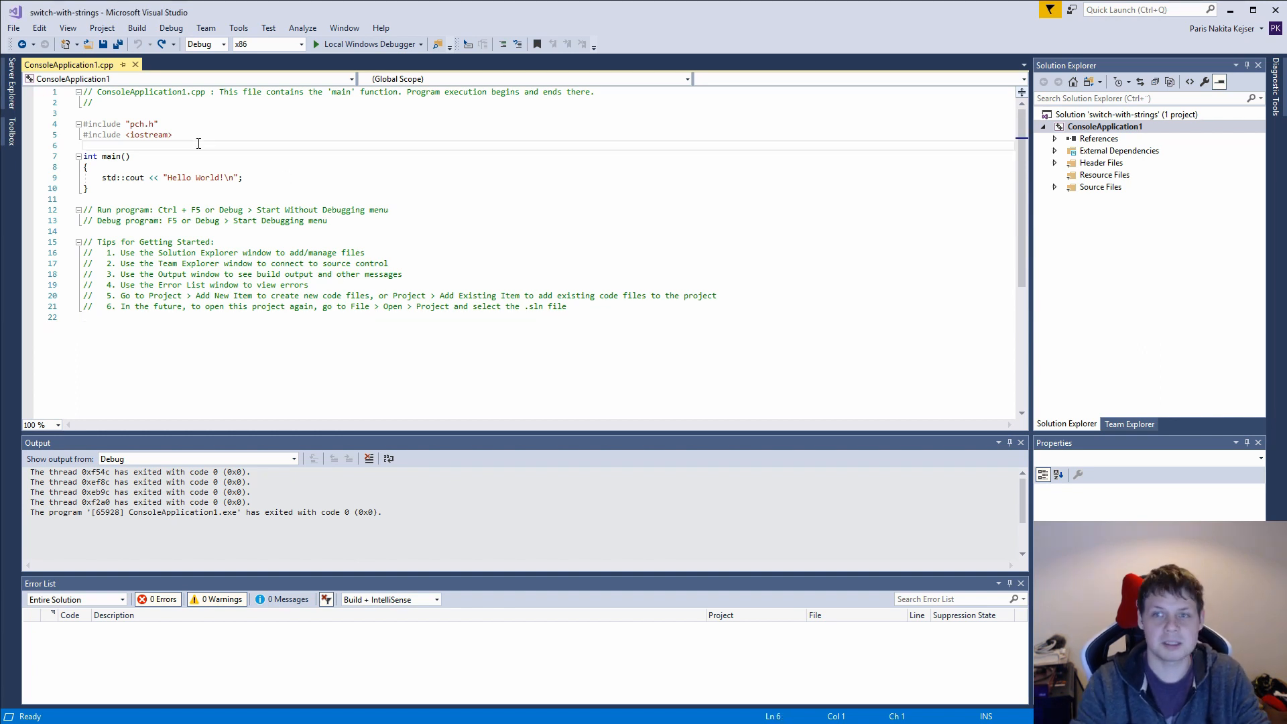
text(u)
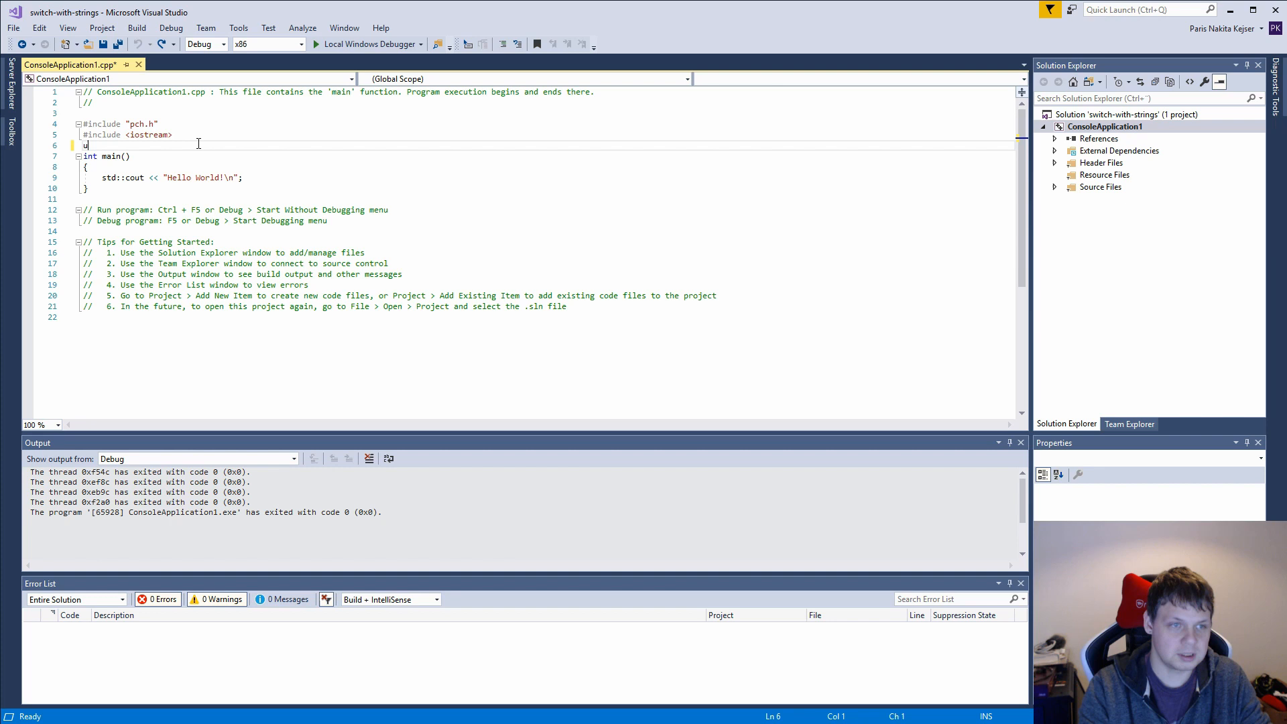
text(sing namespace std;)
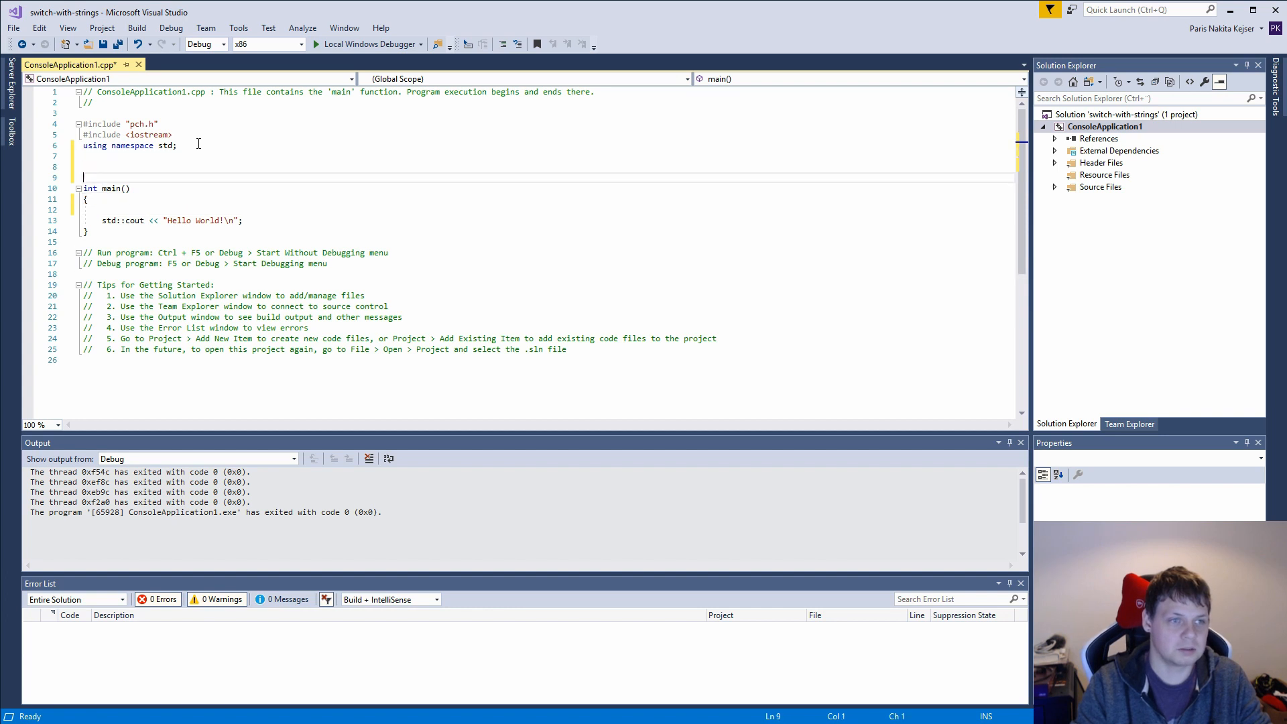
text(namespace choice)
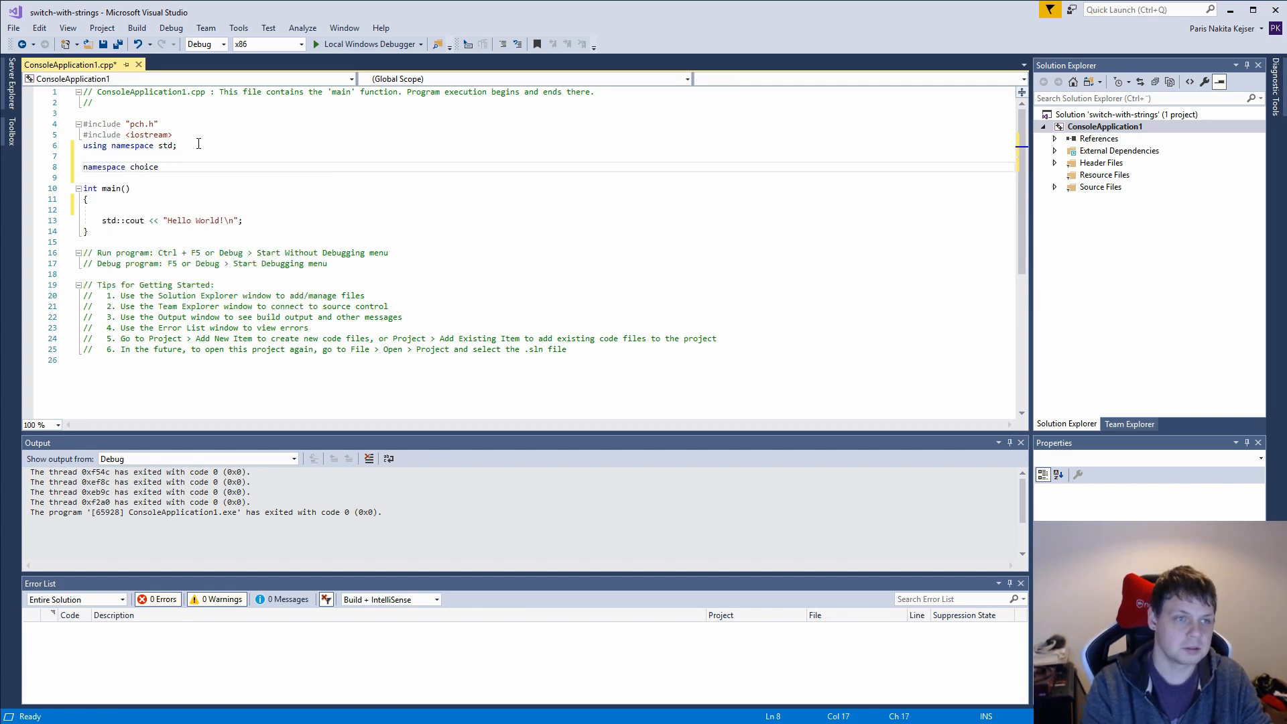
text(s {)
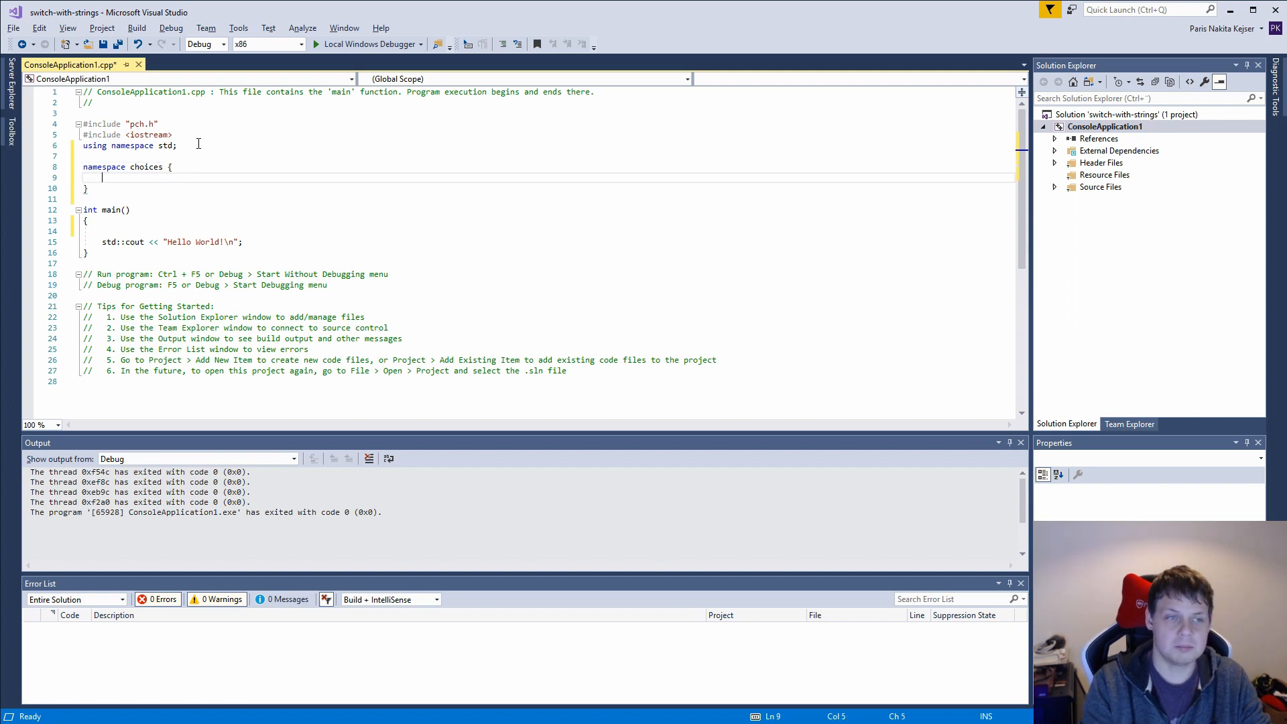
Step: Declare enum Option with Option_invalid, Option1 and Option2 inside choices
text(enum)
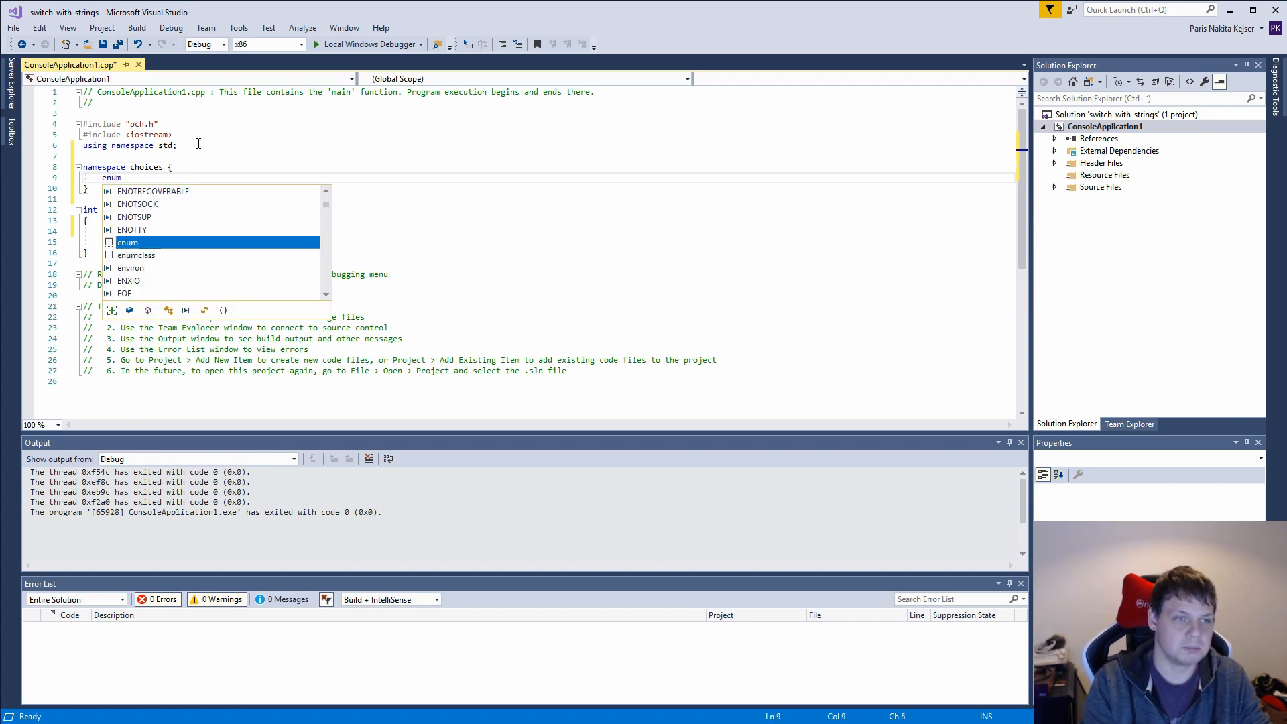
text(Op)
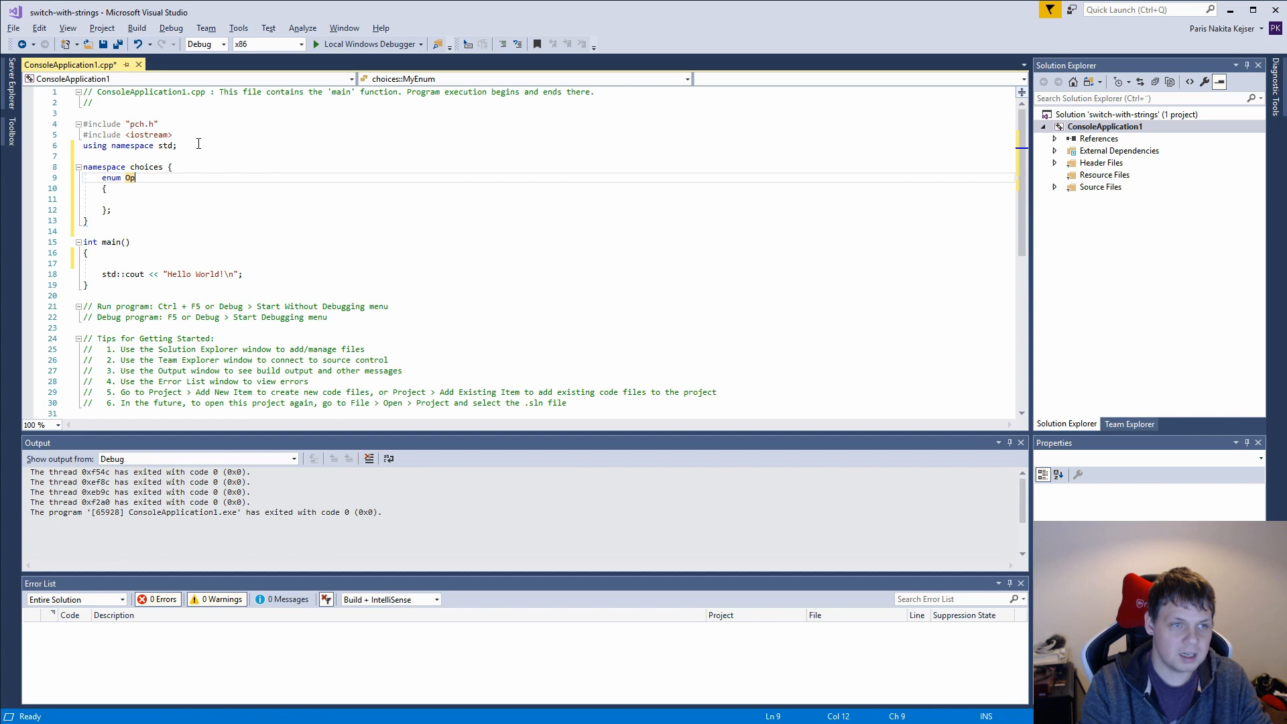
text(tion)
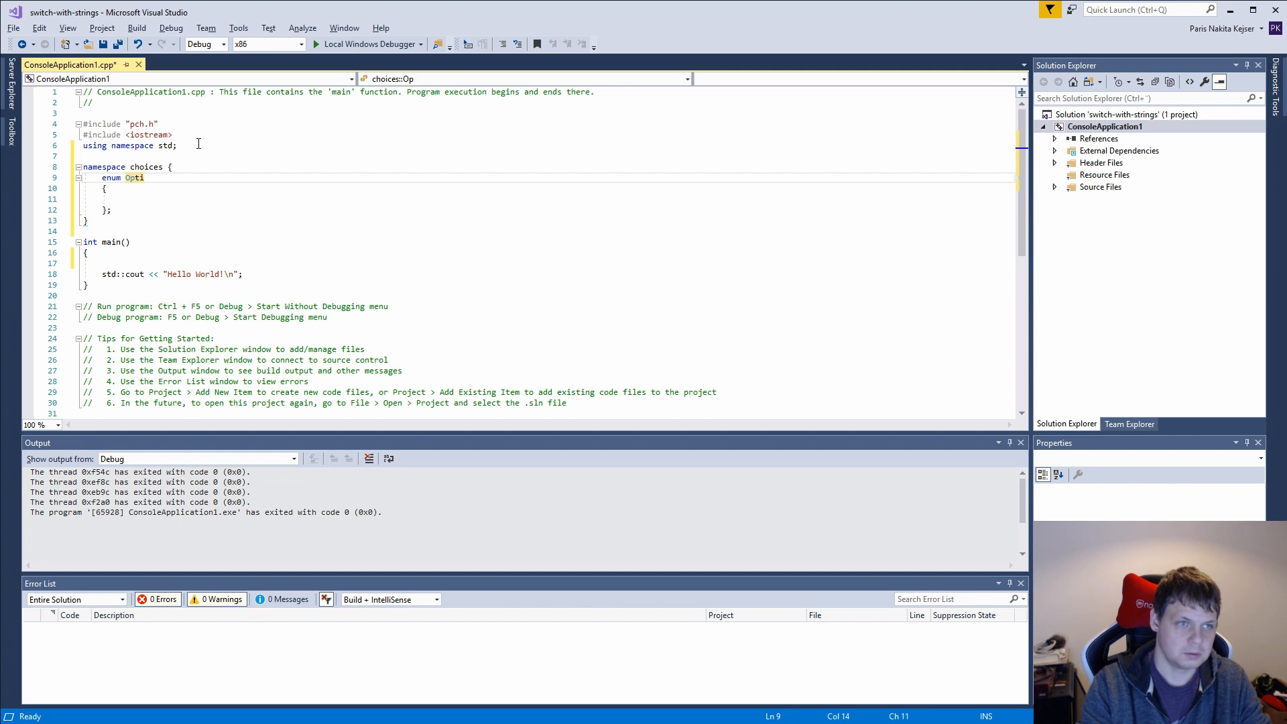
text(on)
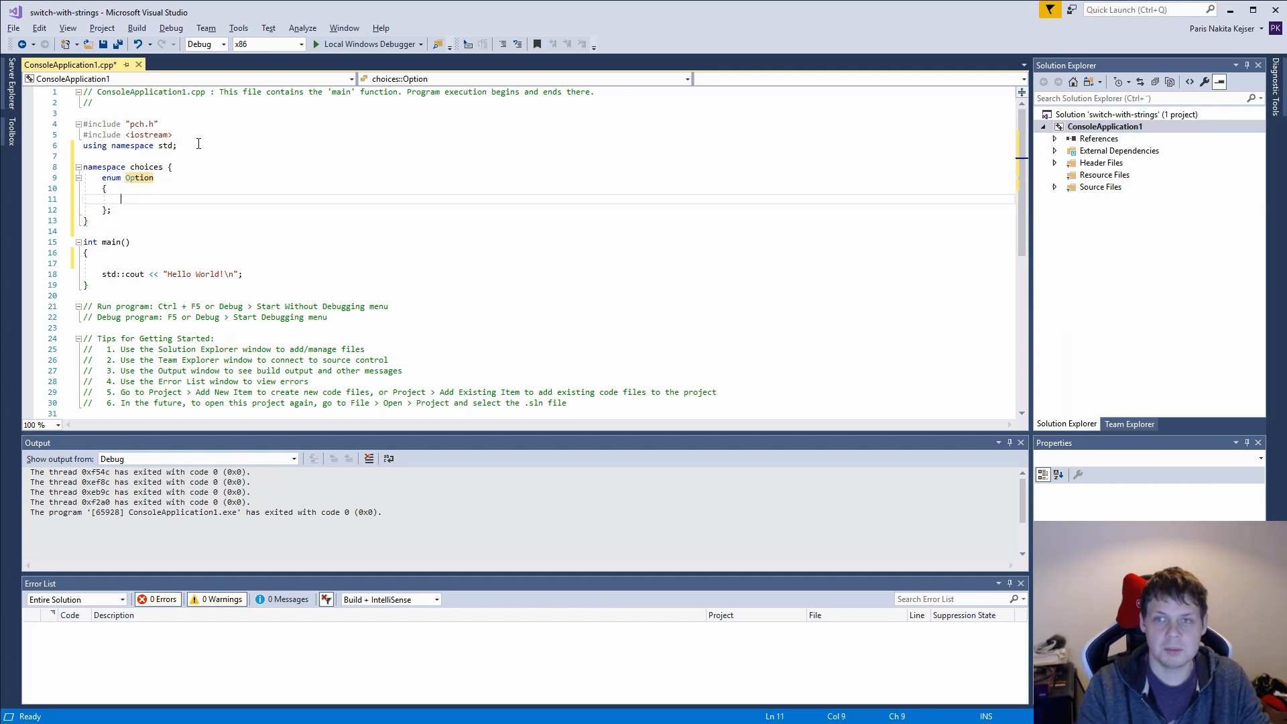
text(Option_inval)
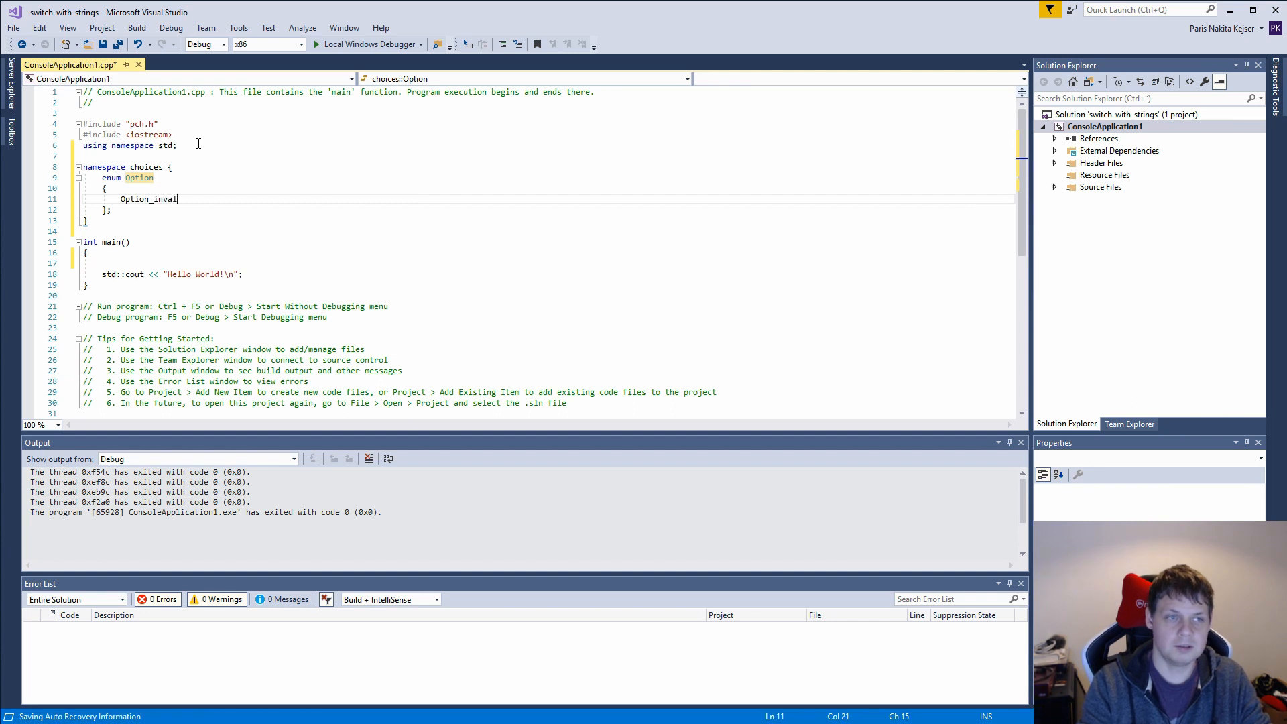
text(id,)
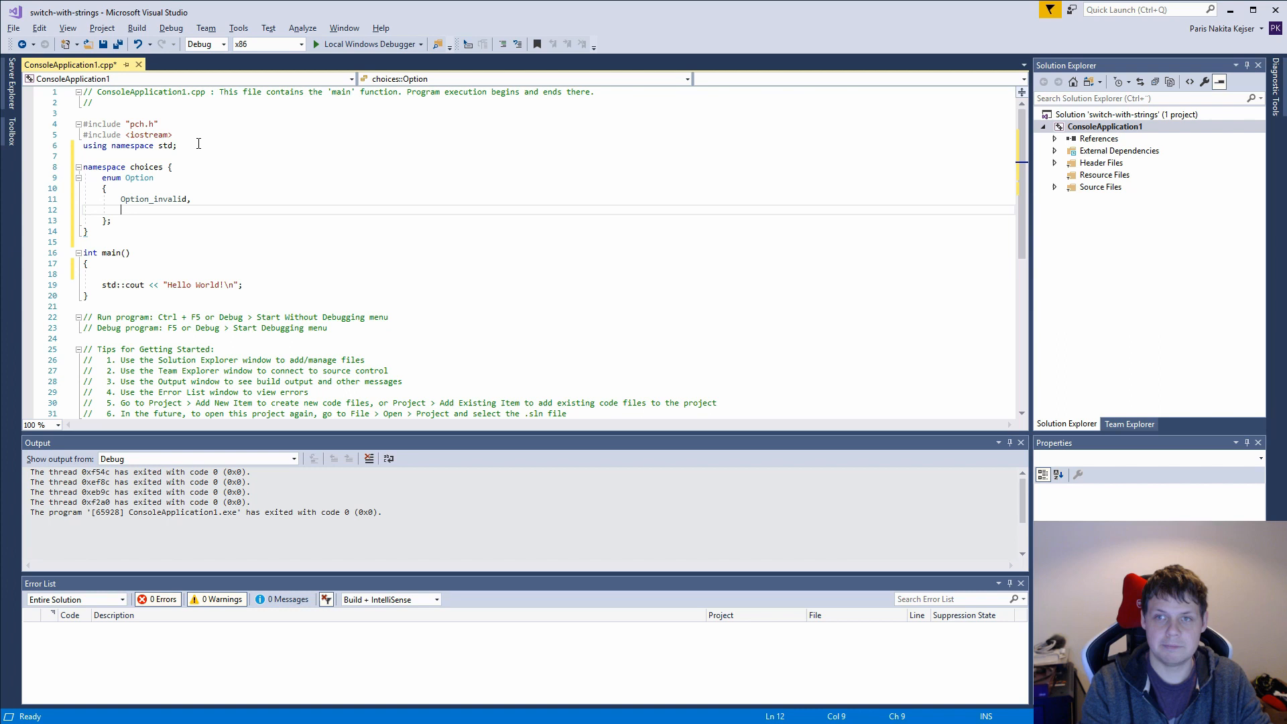
text(Op)
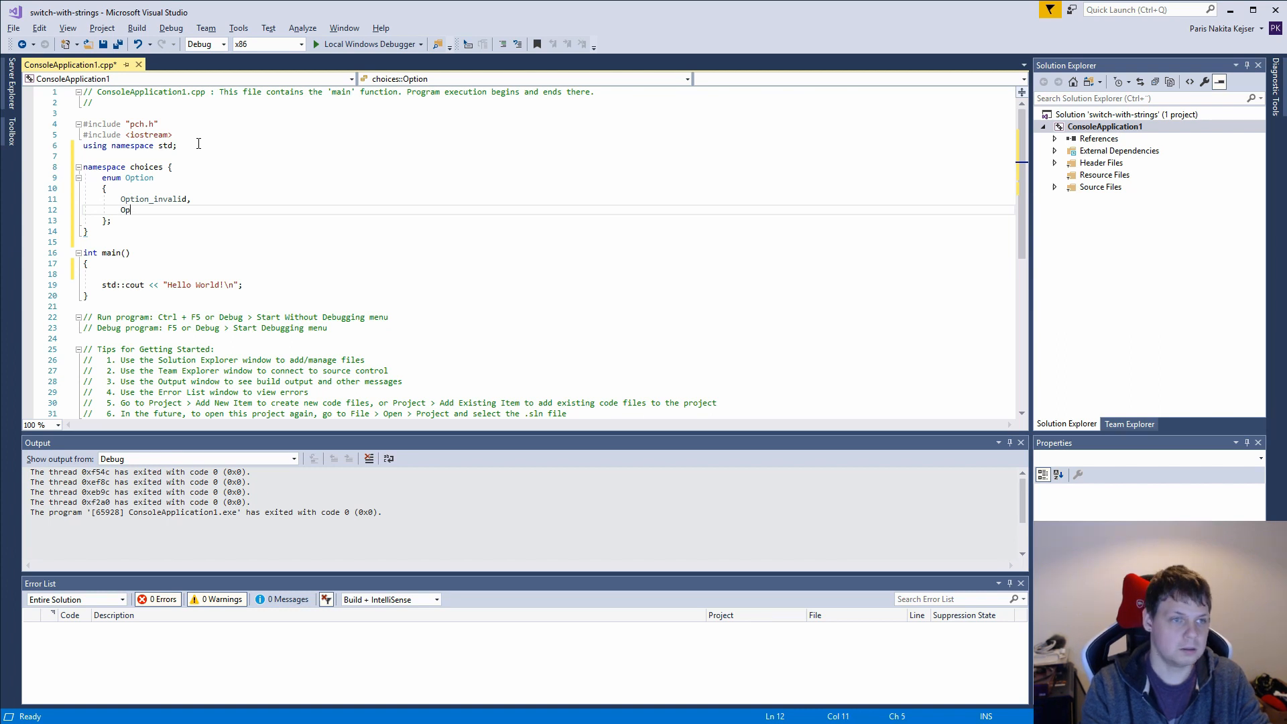
text(tion1,)
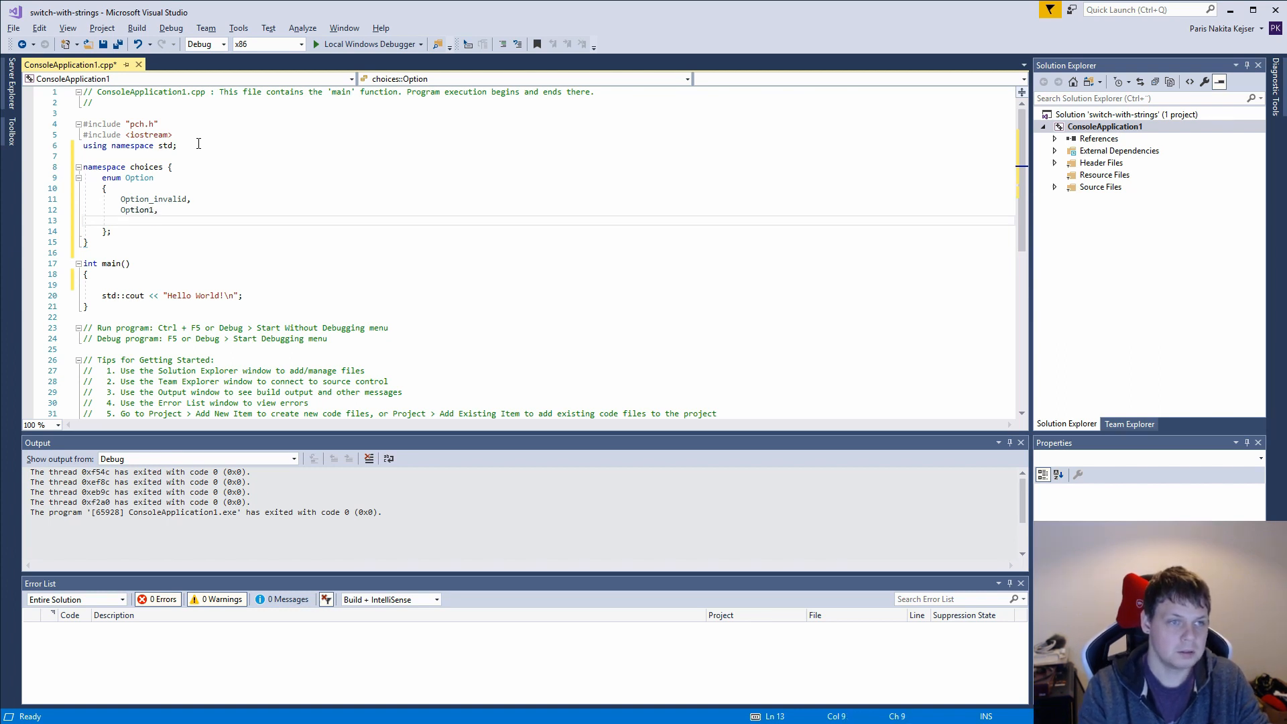
text(OPtion2,)
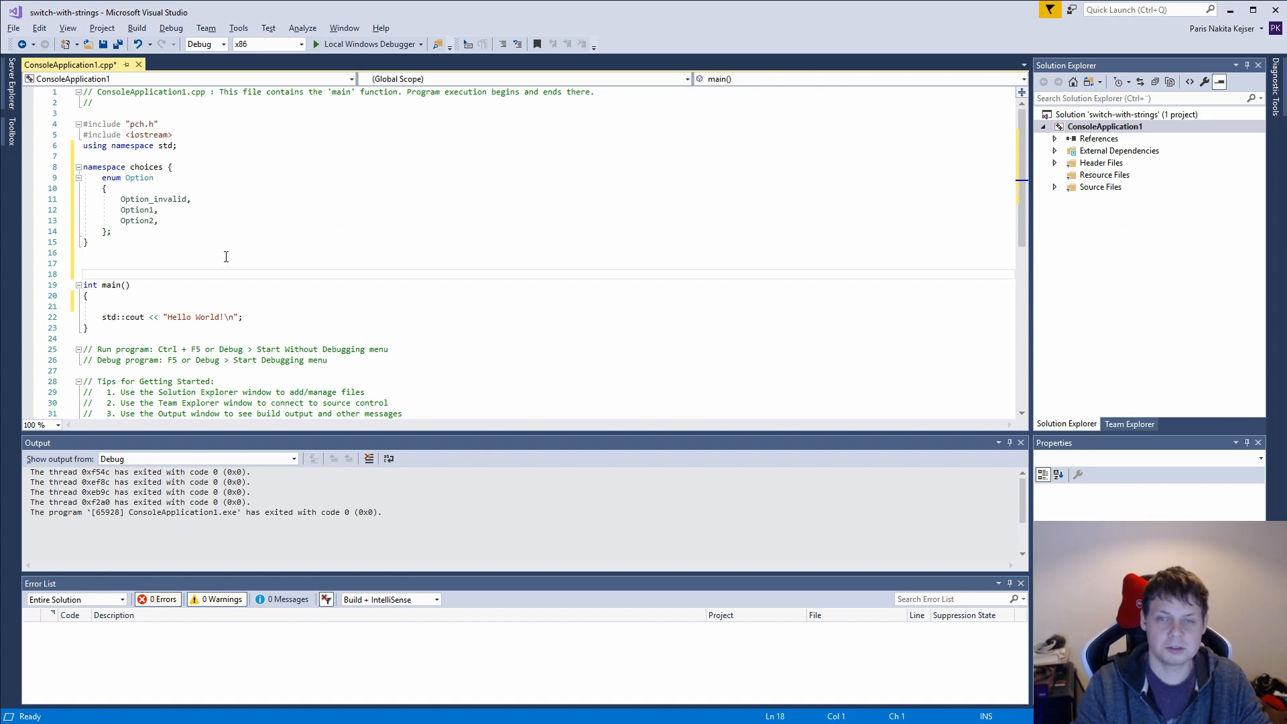
Step: Write 'choices::Option resolveOption(std::string input)' with an empty body above main
click(226, 262)
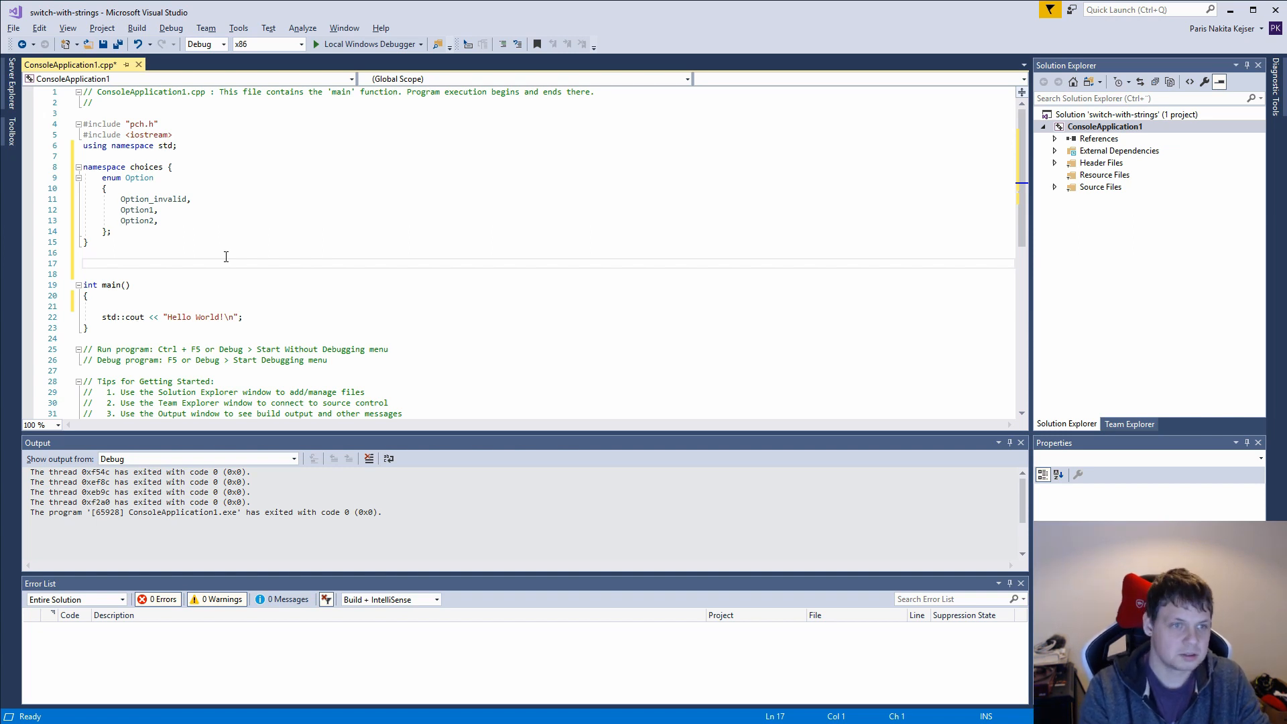
text(ch)
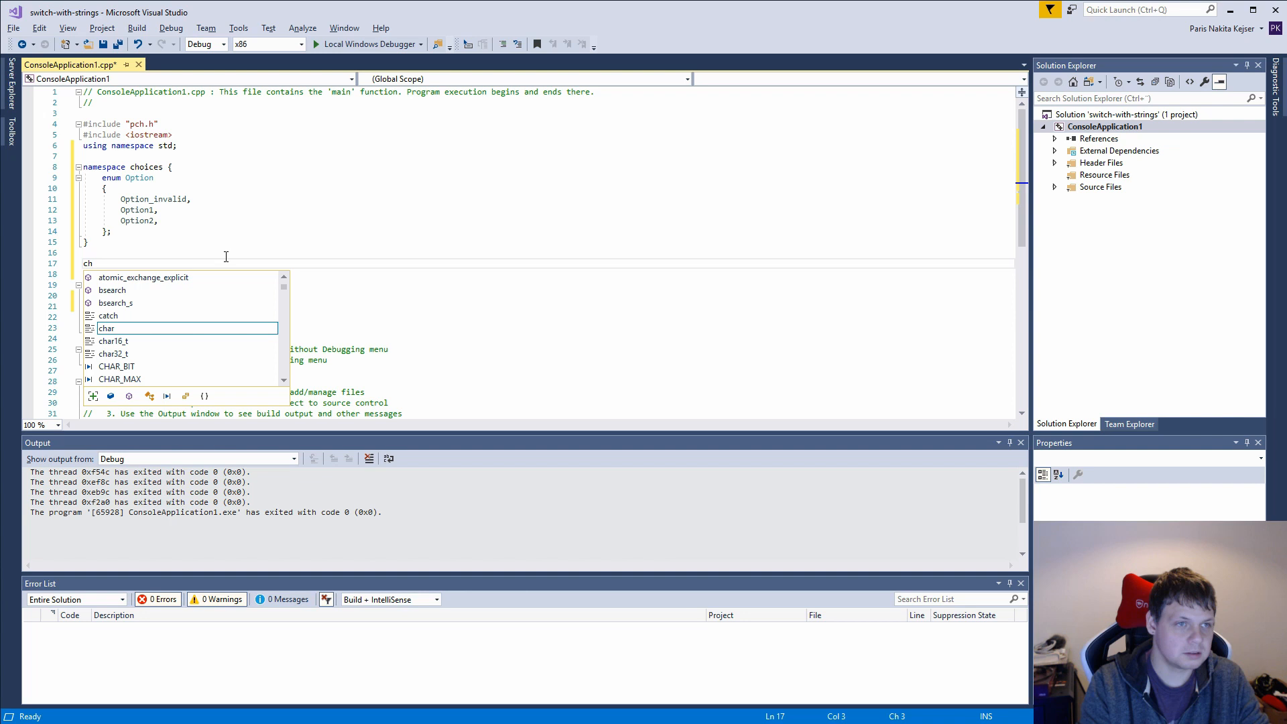
text(oices)
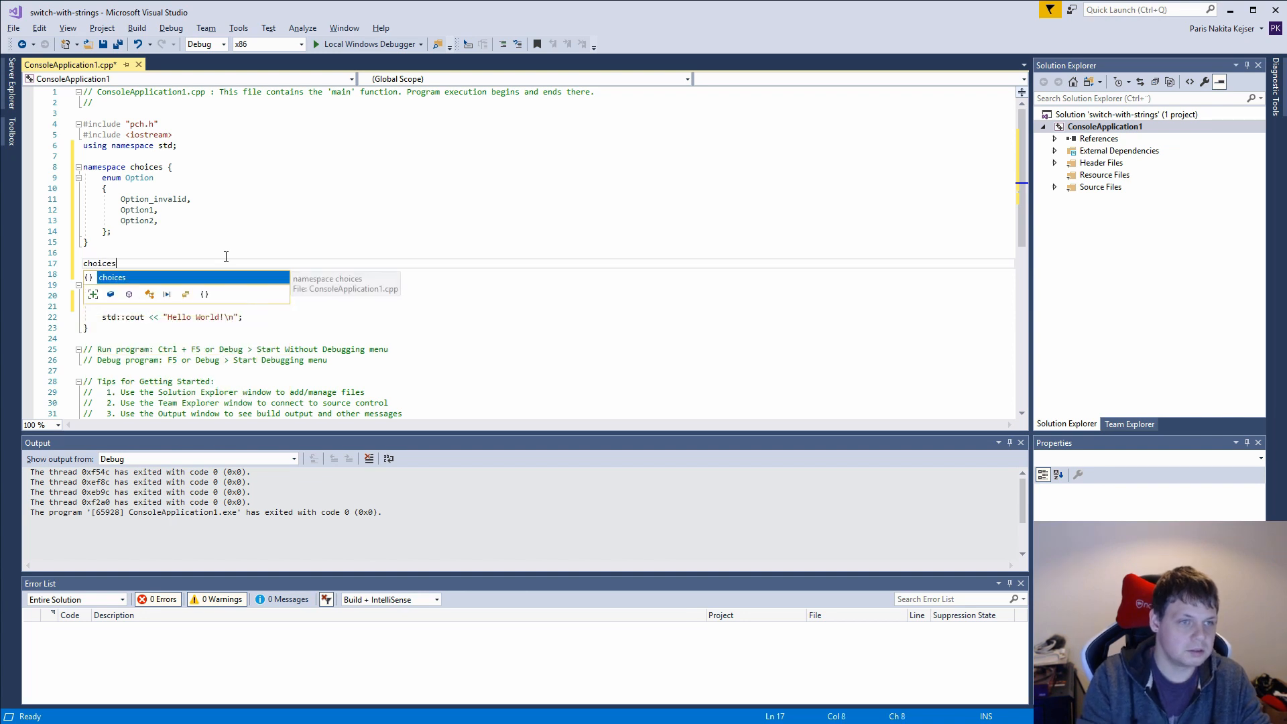
text(::)
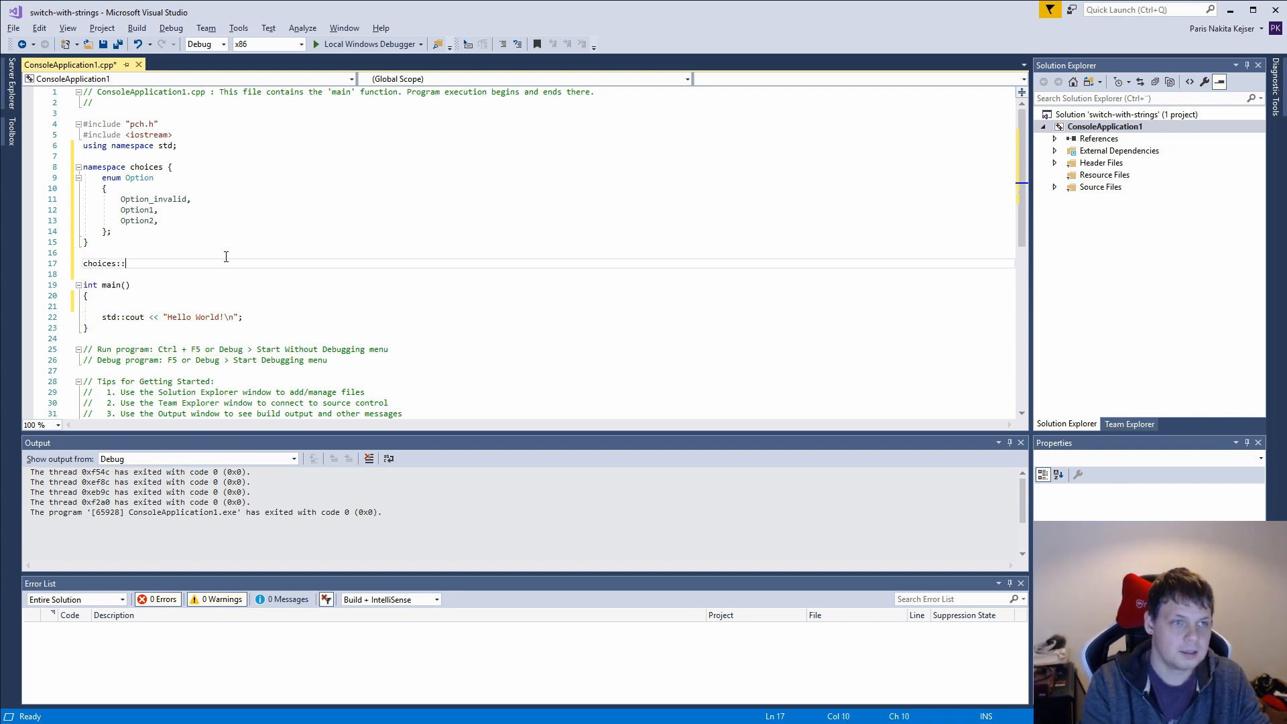
text(Option)
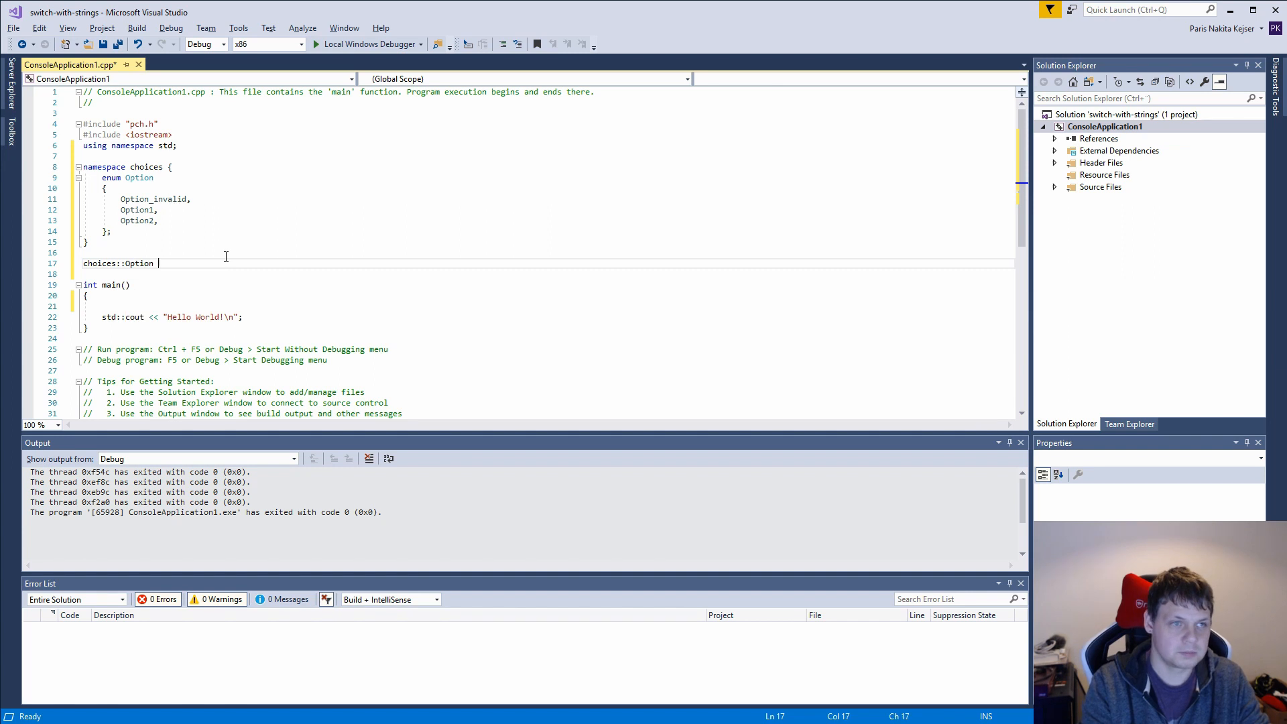
text(re)
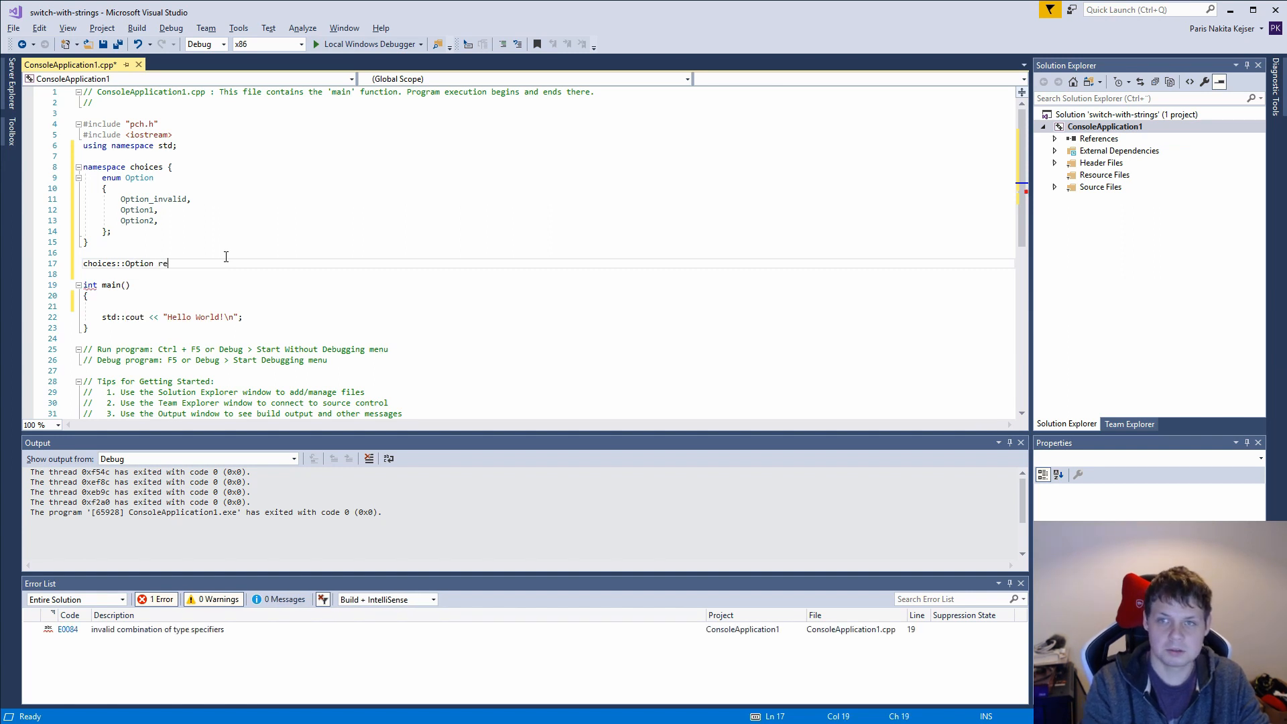
text(solve)
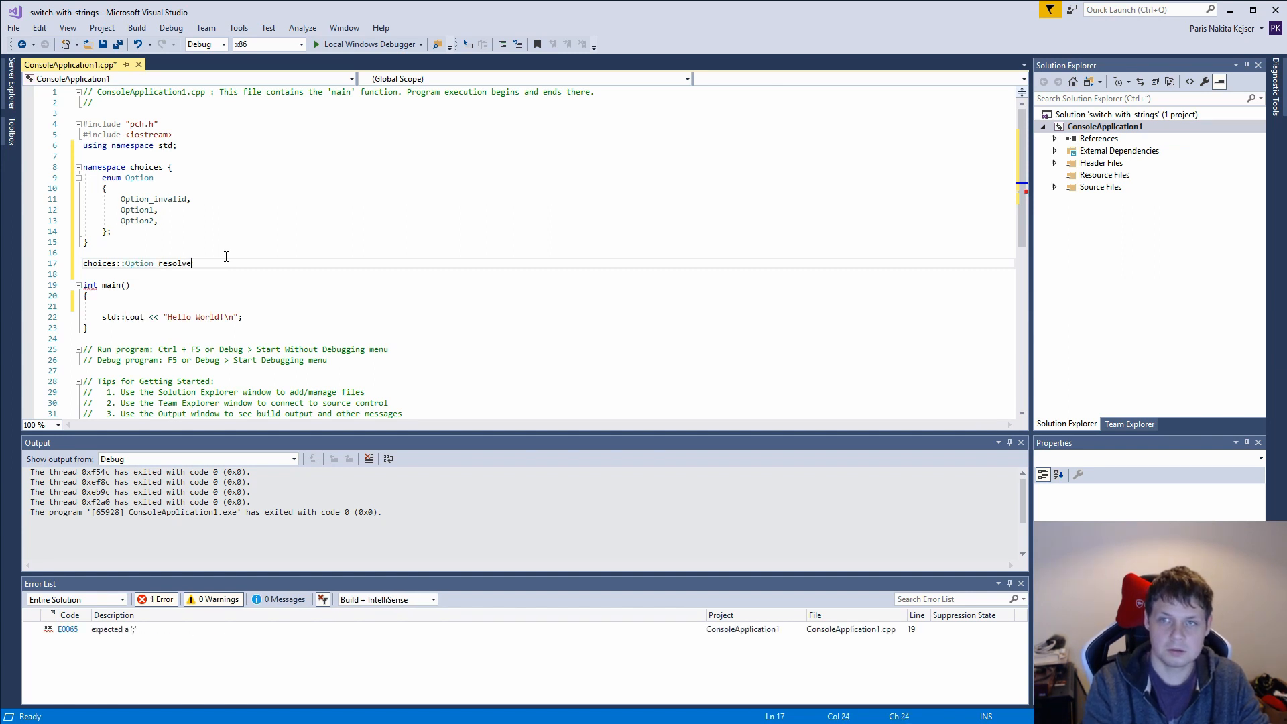
text(Option(std:))
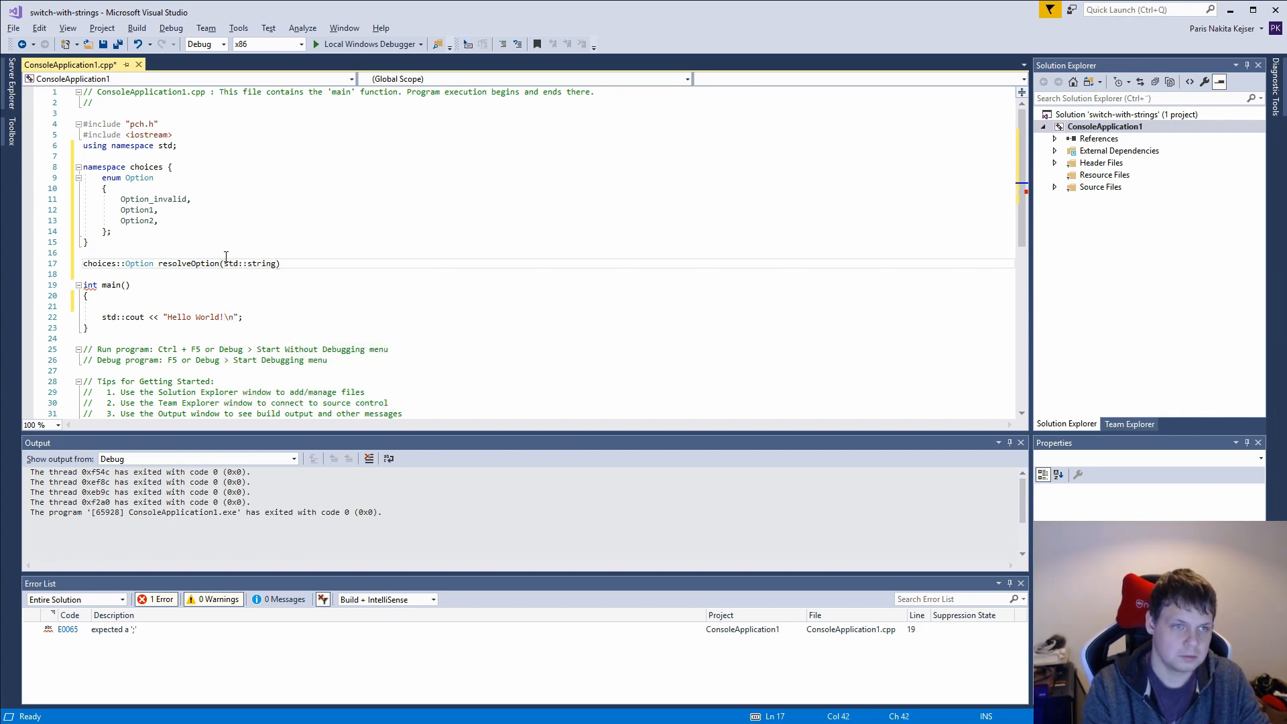
text(input)
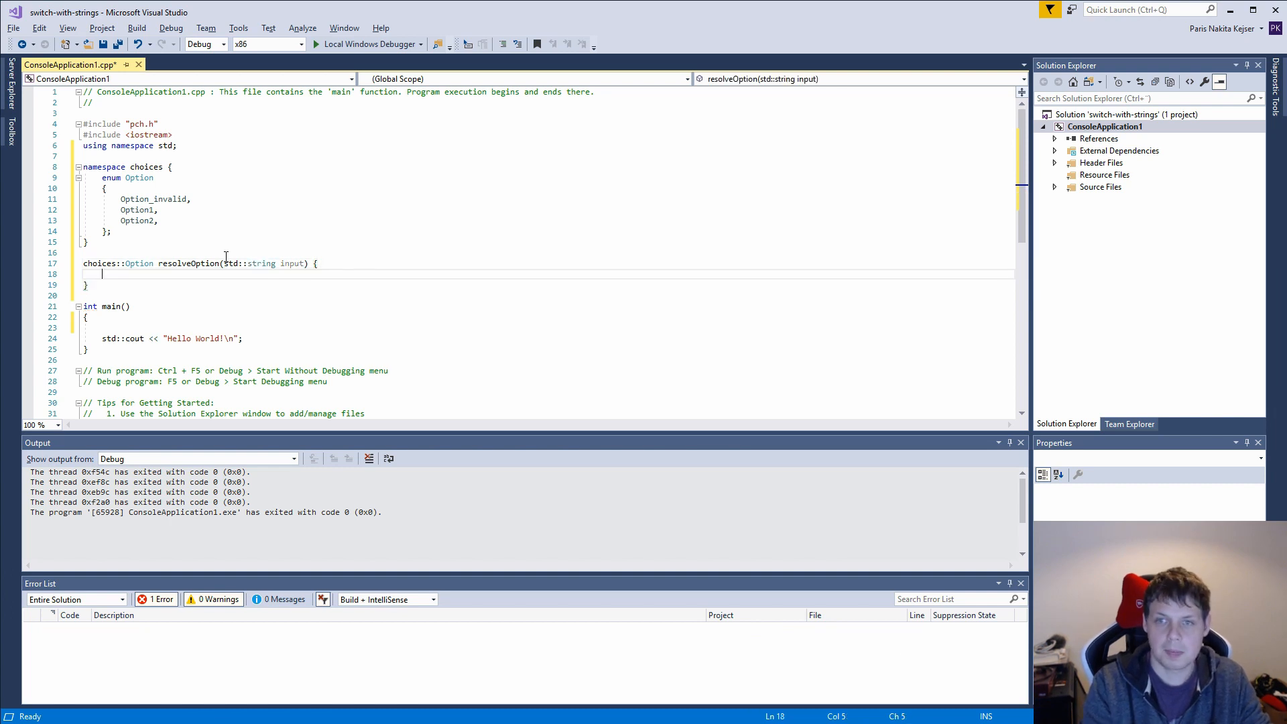
Step: Return Option1 for "option-1", Option2 for "option-2", otherwise choices::Option::Option_invalid
text(if (input))
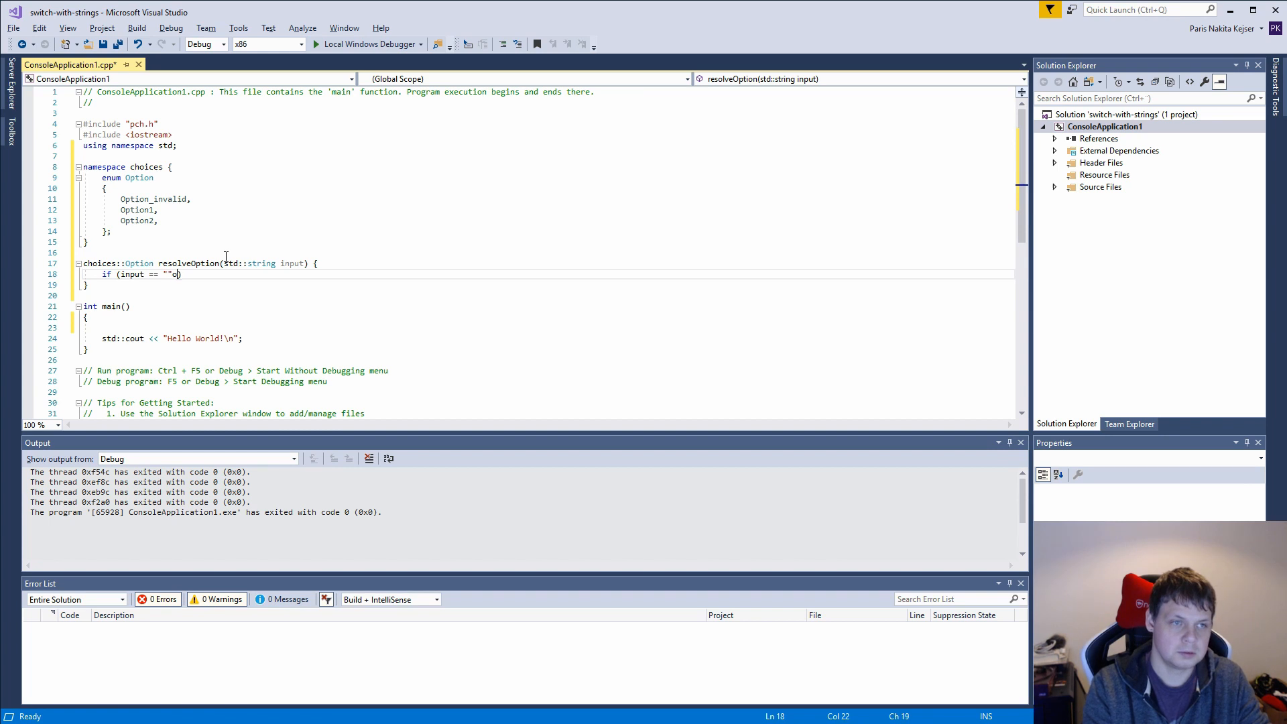
text(option-1)
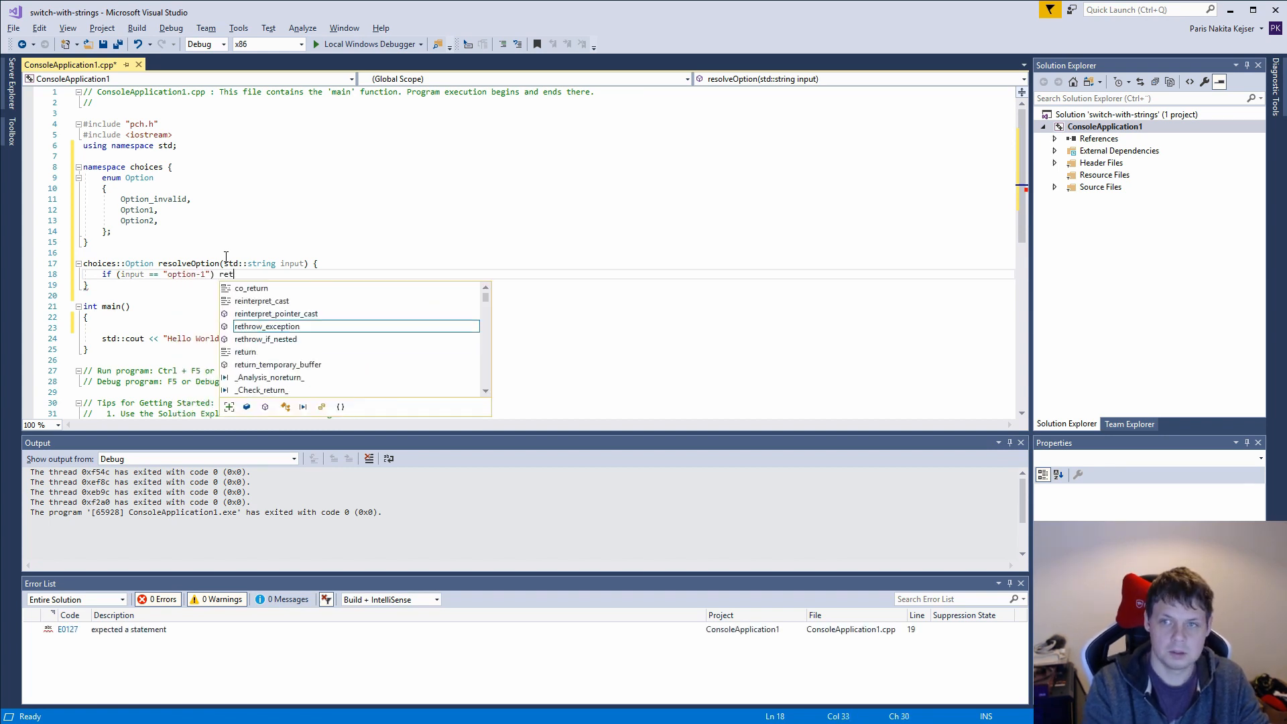
text(urn choices::Option::Option1;)
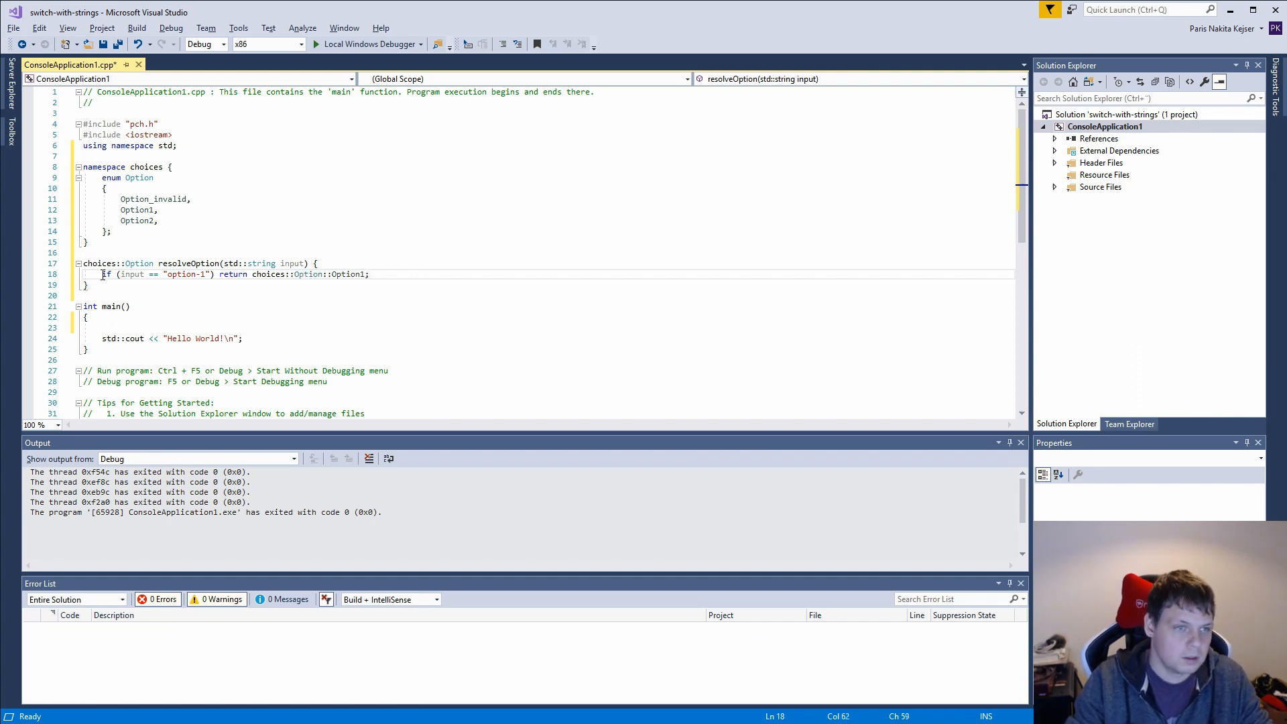
text(if (input == "option-1") return choices::Option::Option1;)
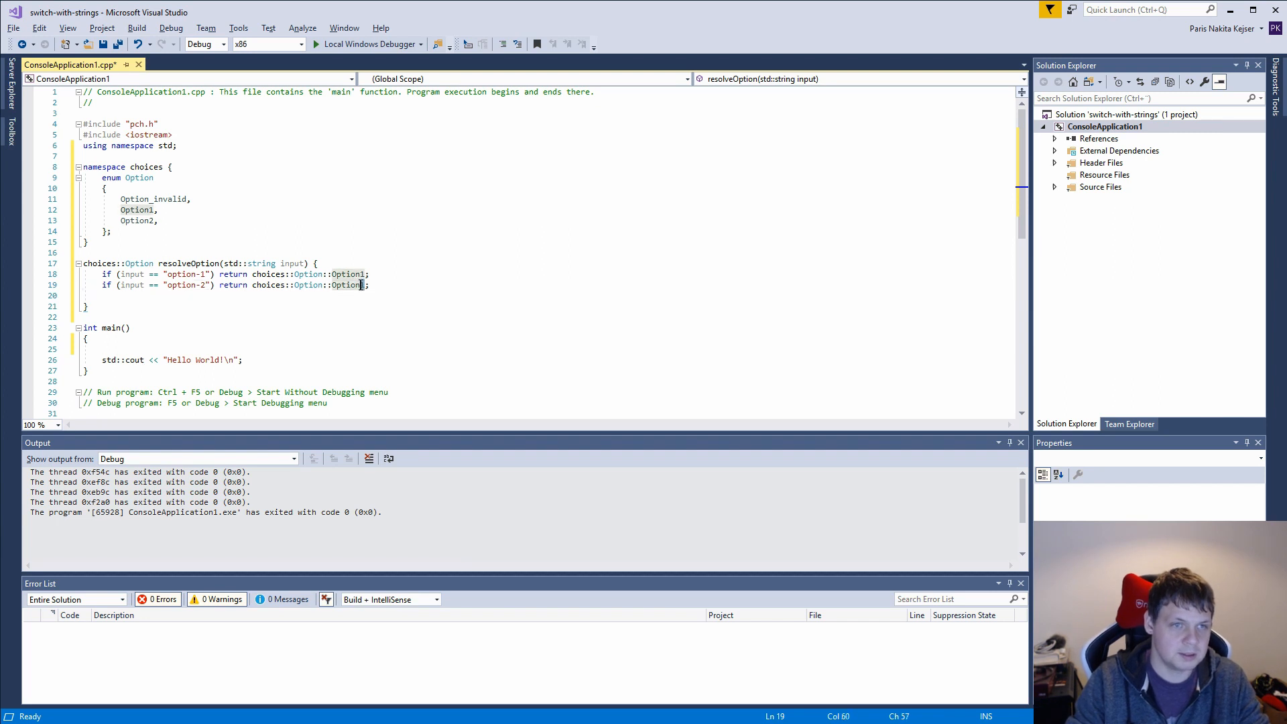
text(return choices::Option::Option_invalid;)
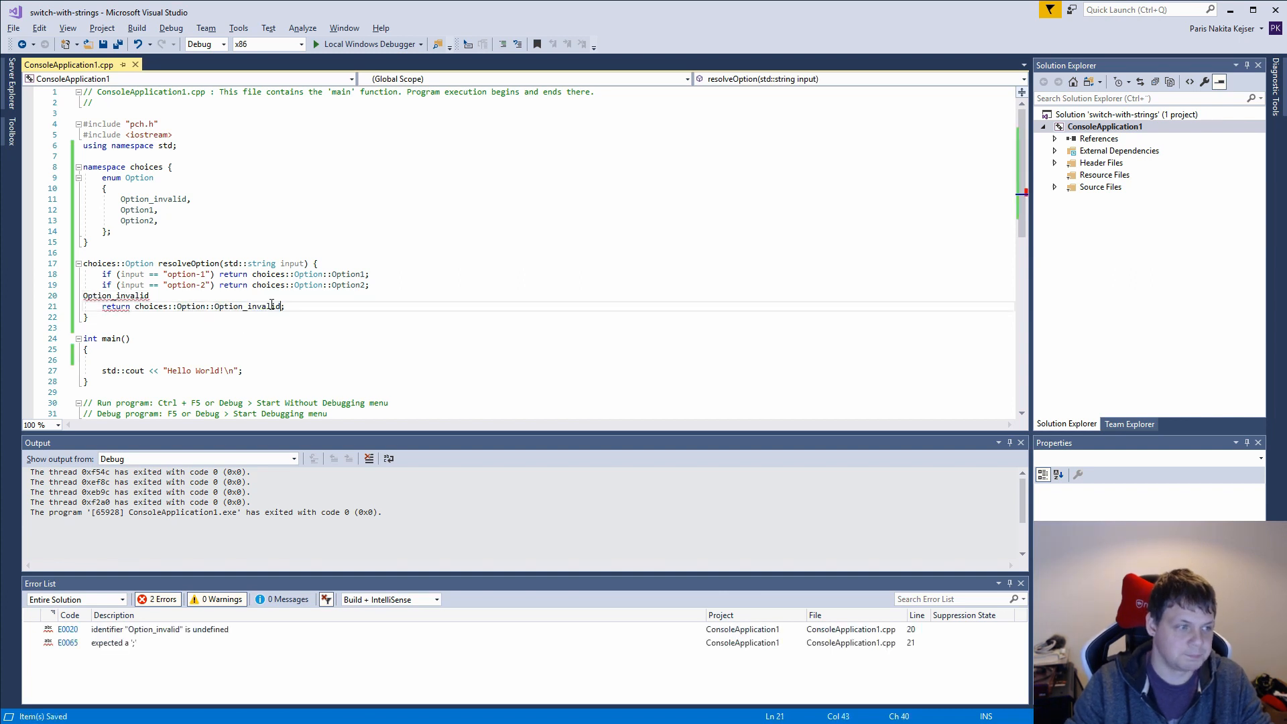
Step: Remove the stray Option_invalid line and declare std::string input = "option-1" in main
click(121, 295)
text(std:)
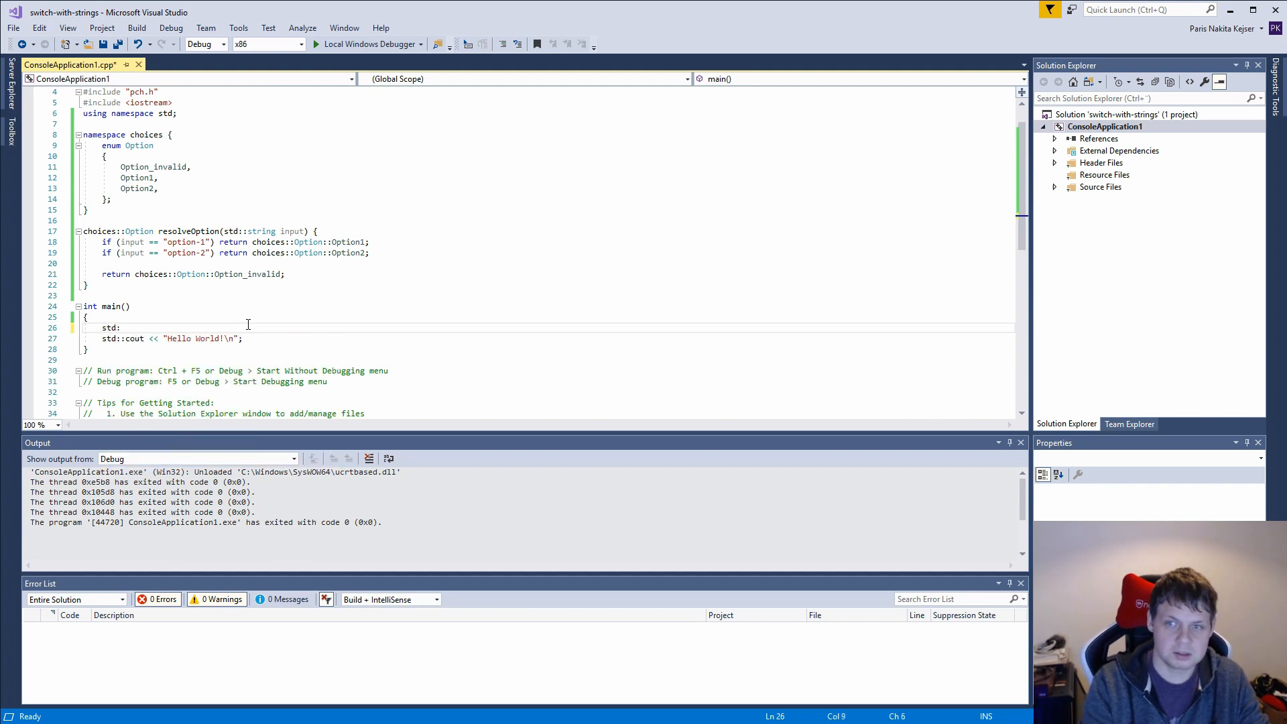
text(string input =)
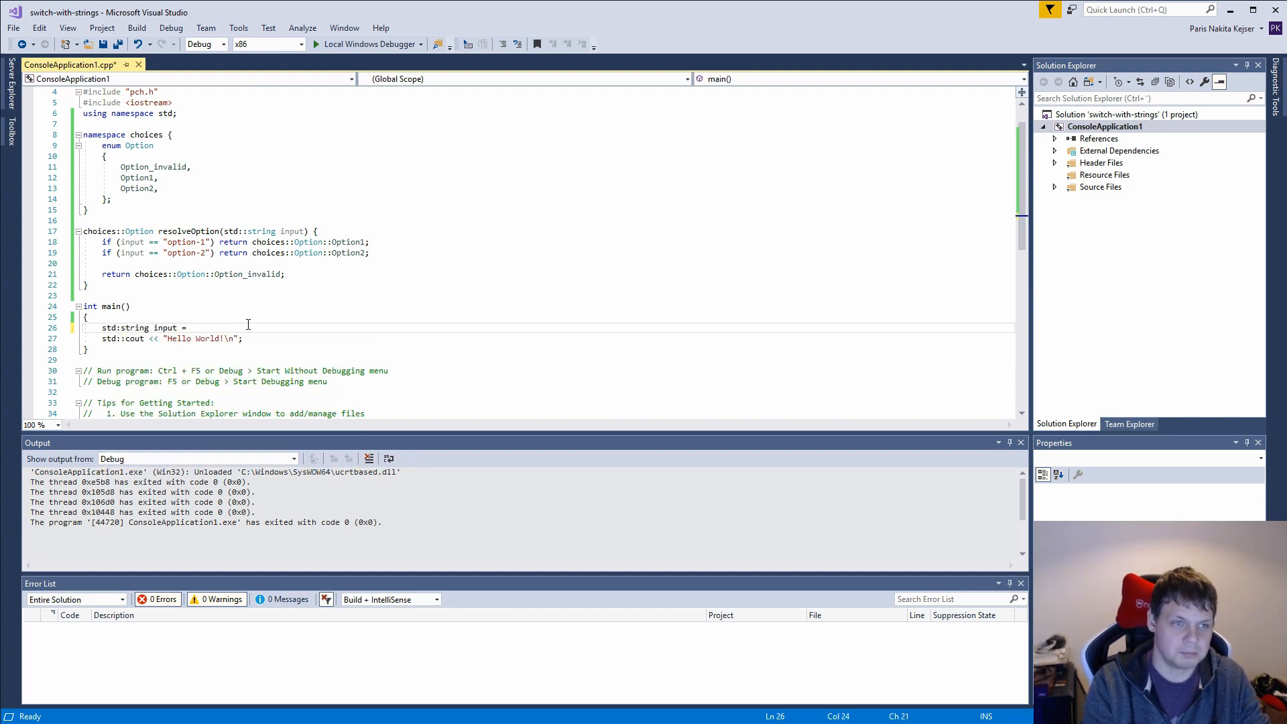
text("option-1";)
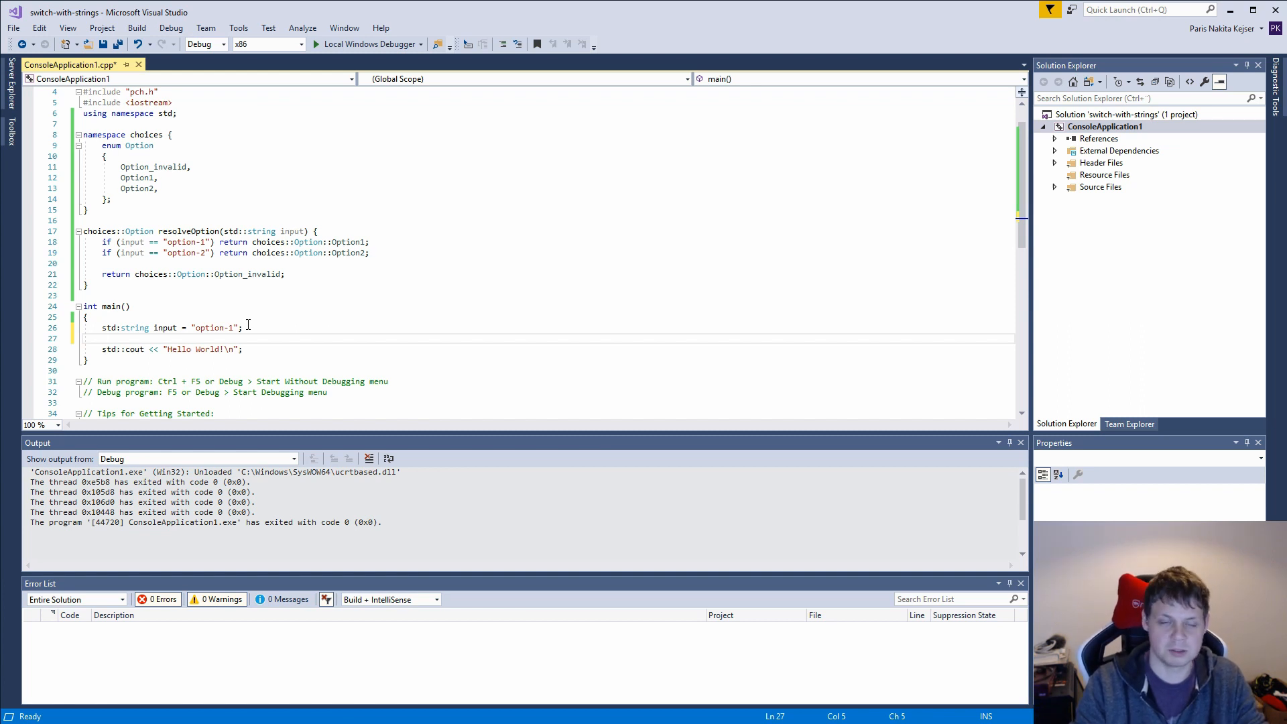
text(switch (switch_on)
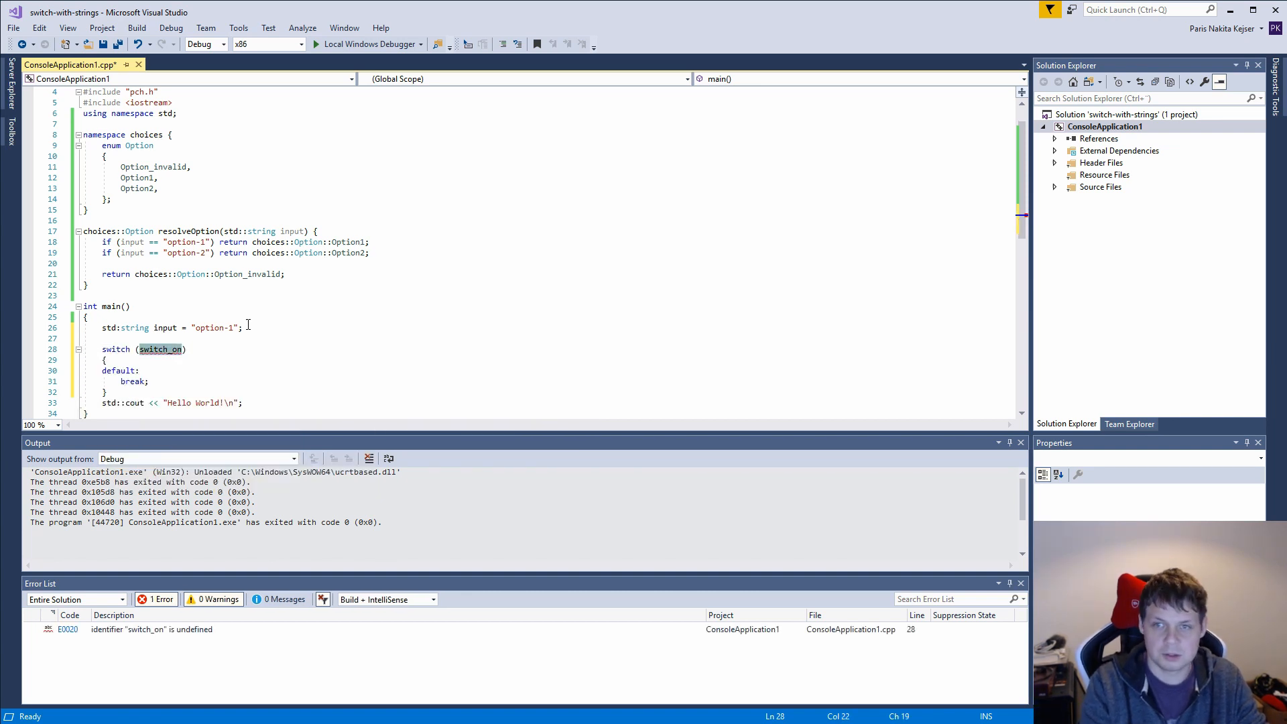
Step: Set the switch snippet's condition to resolveOption(input)
text(resolv)
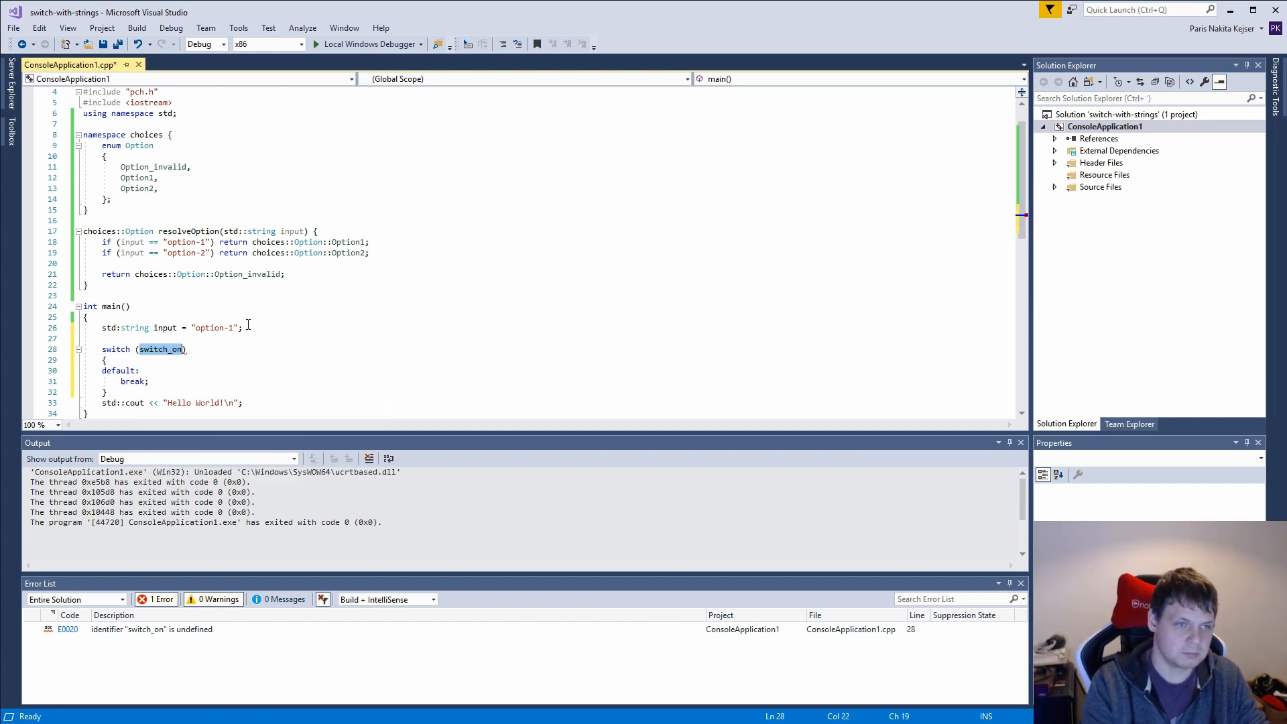
click(190, 231)
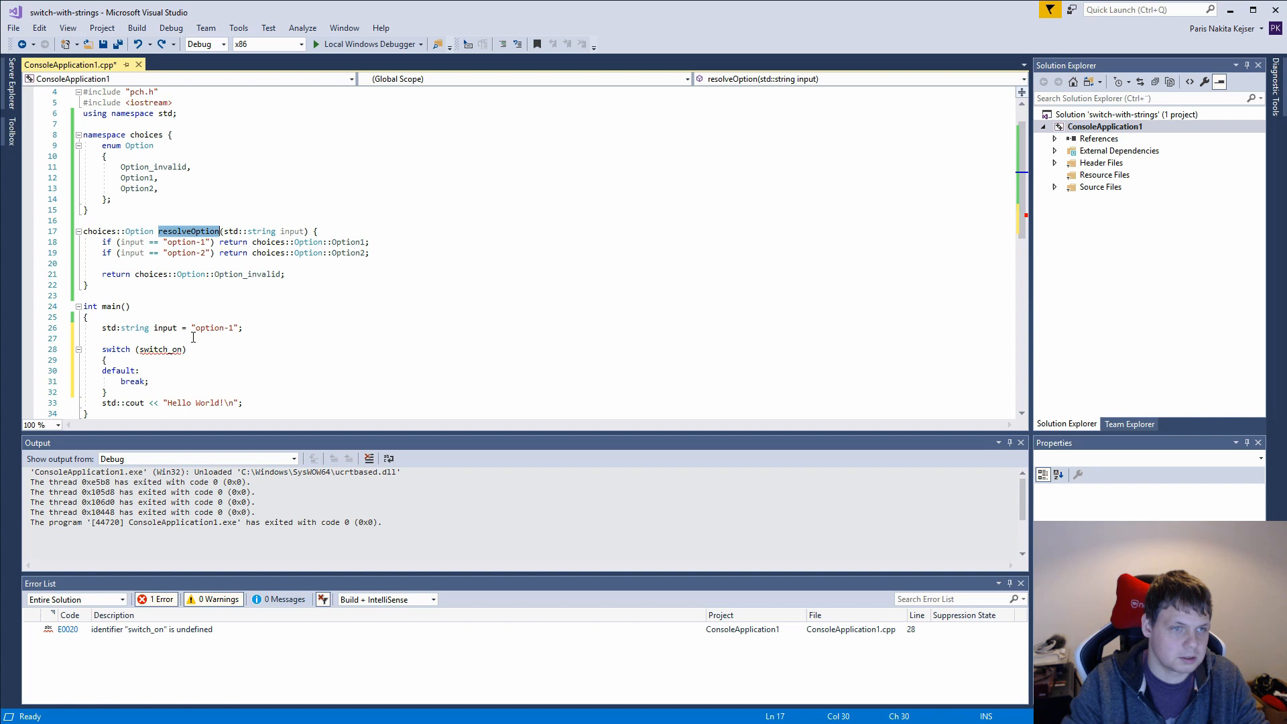
text(resolveOption())
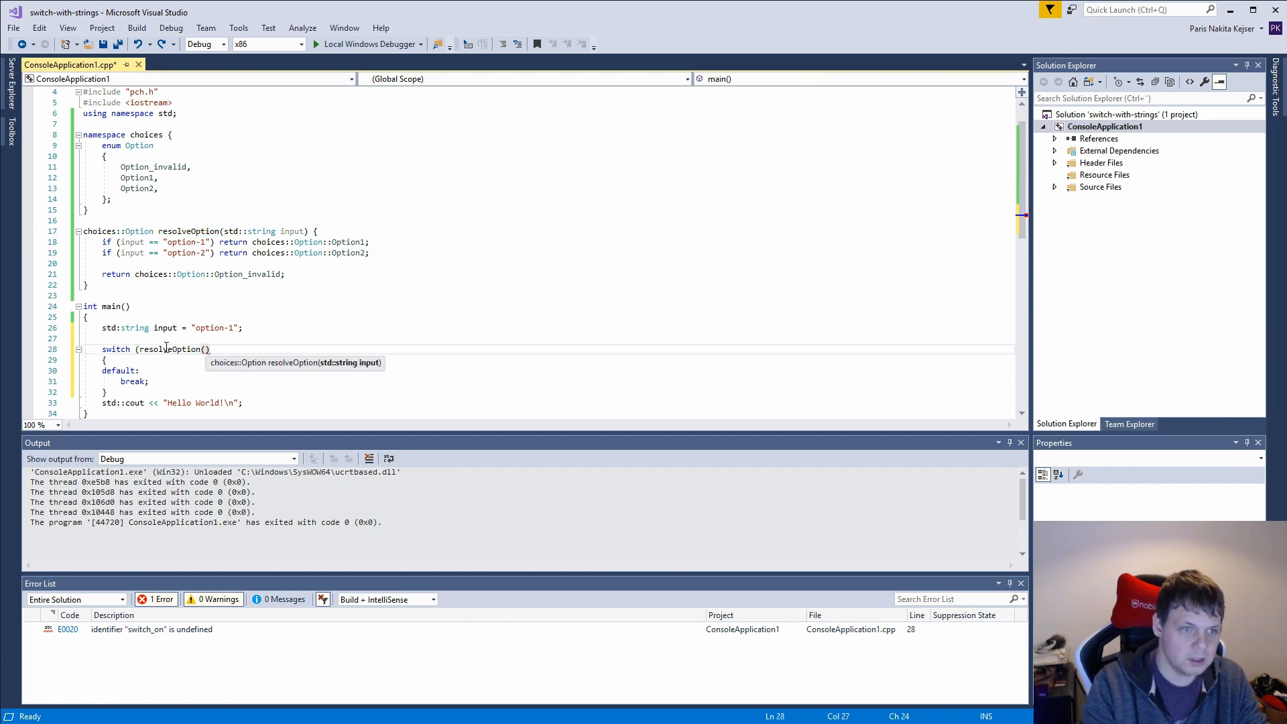
text(input)
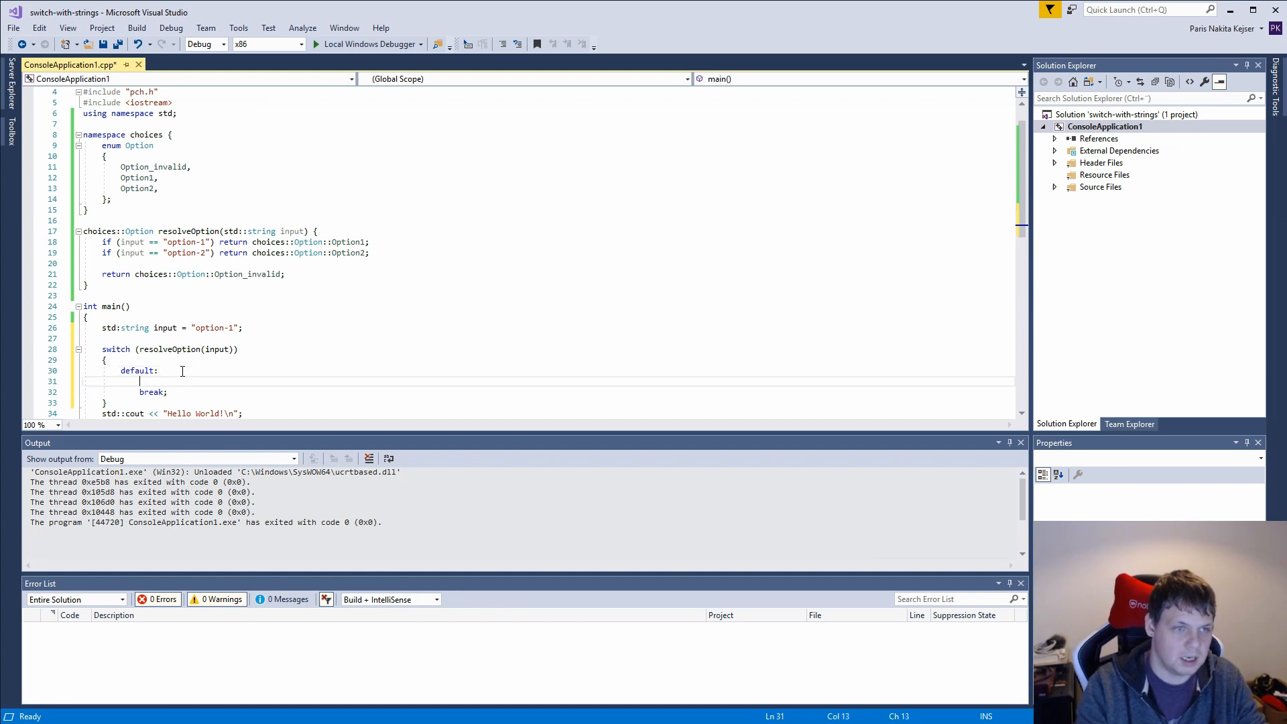
Step: Make the default case print "Option_invalid - wrong option input" with std::cout
text(st)
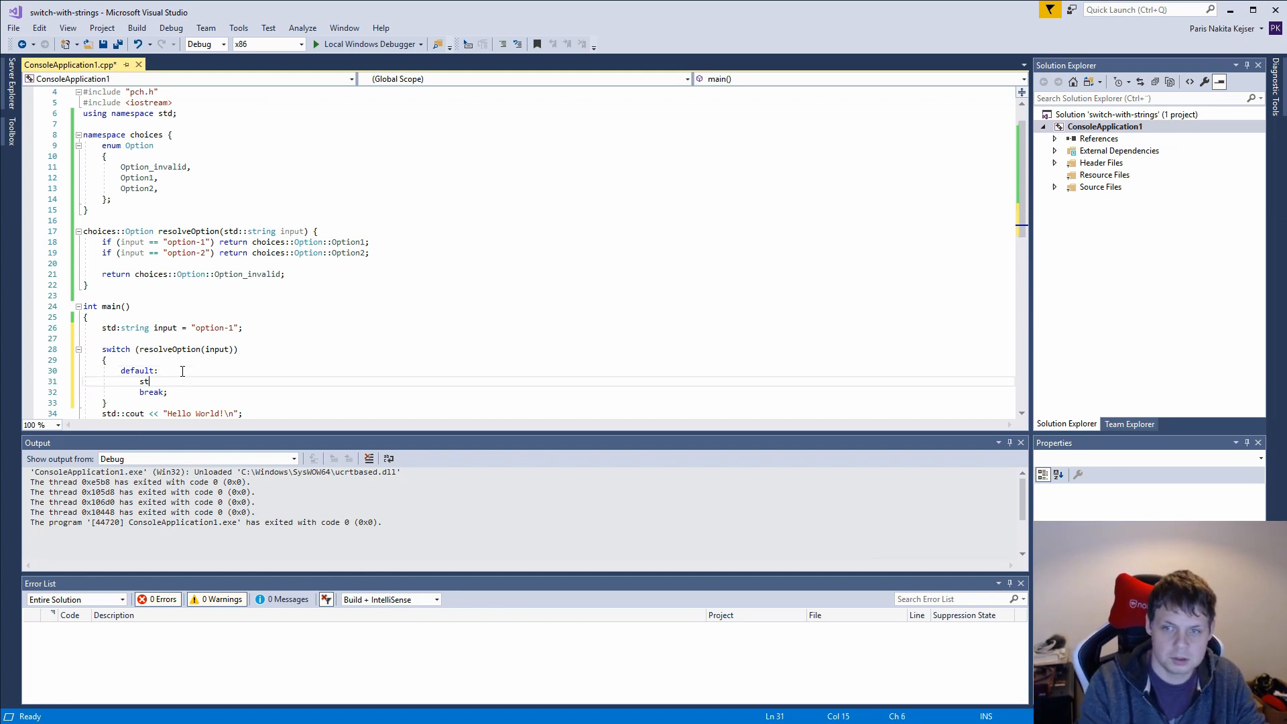
text(d::)
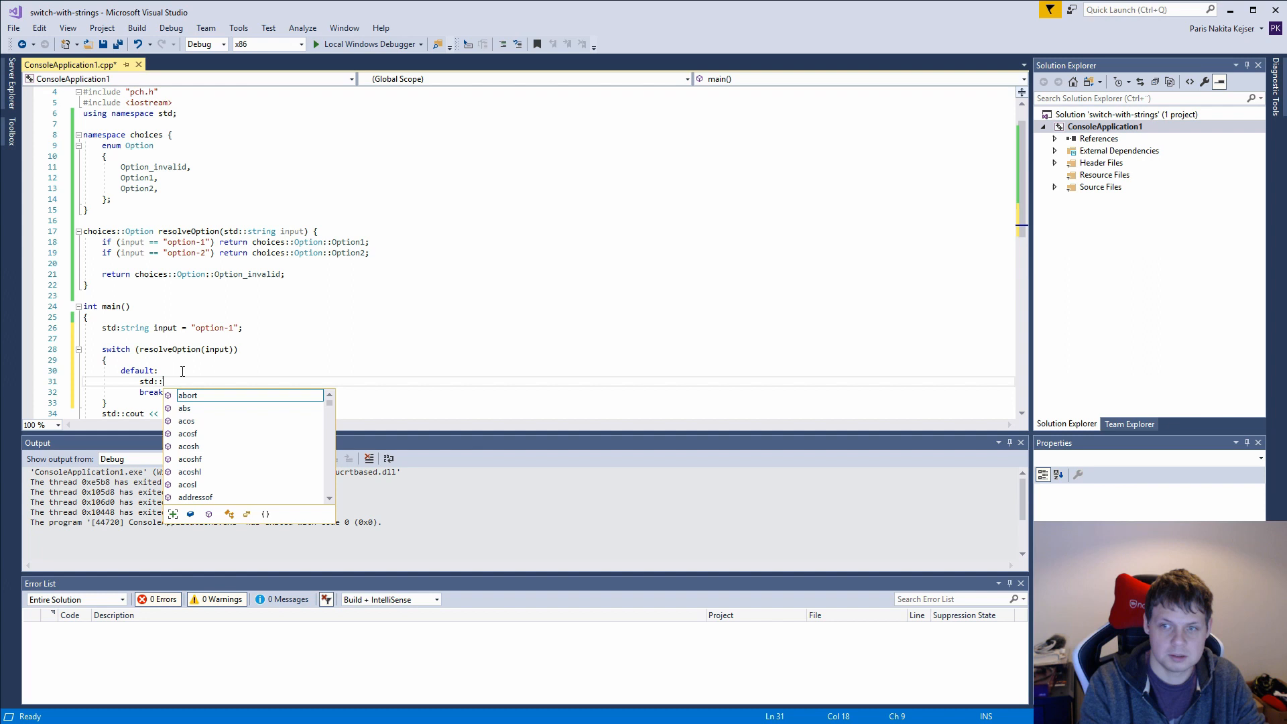
text(cout)
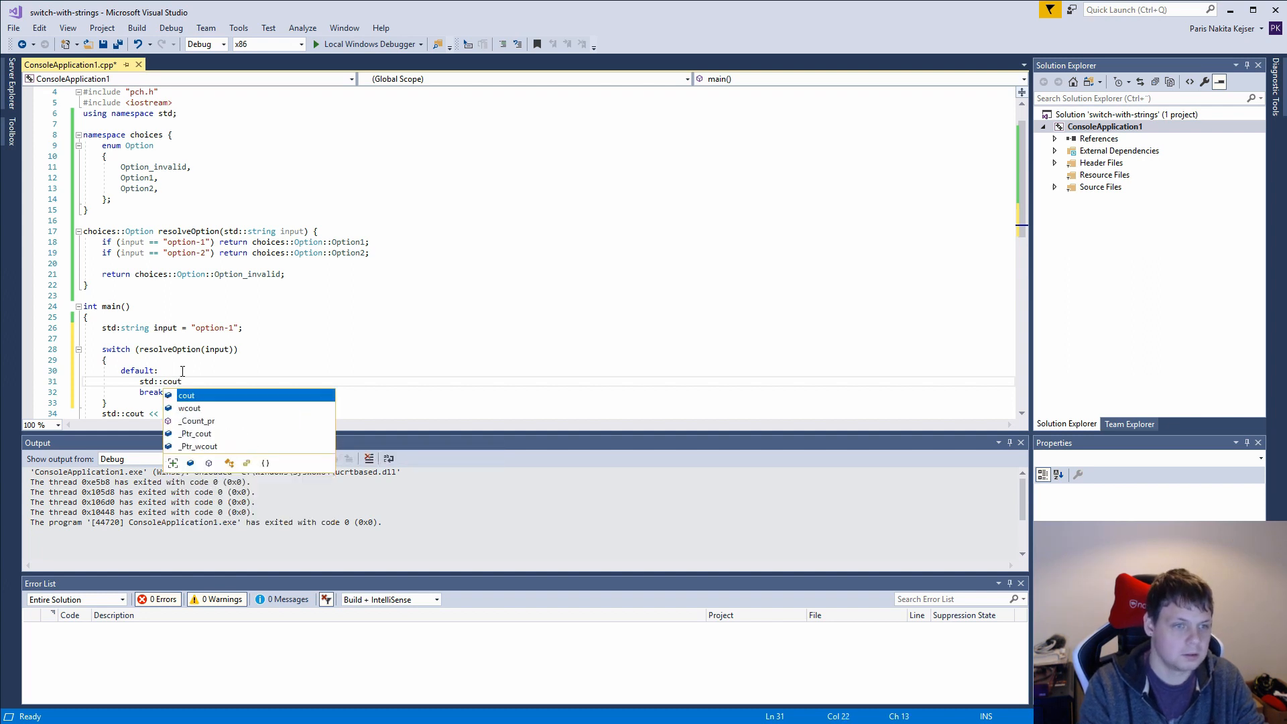
text(<< "Op")
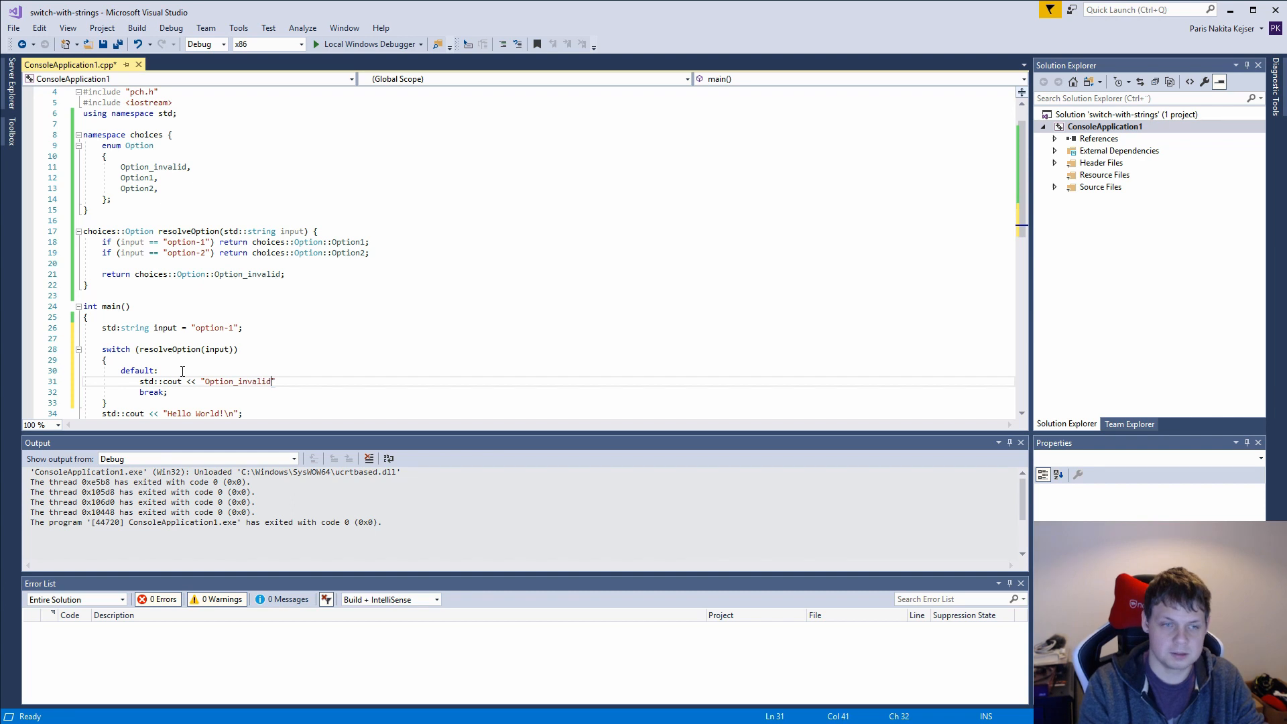
text(- wrong opti)
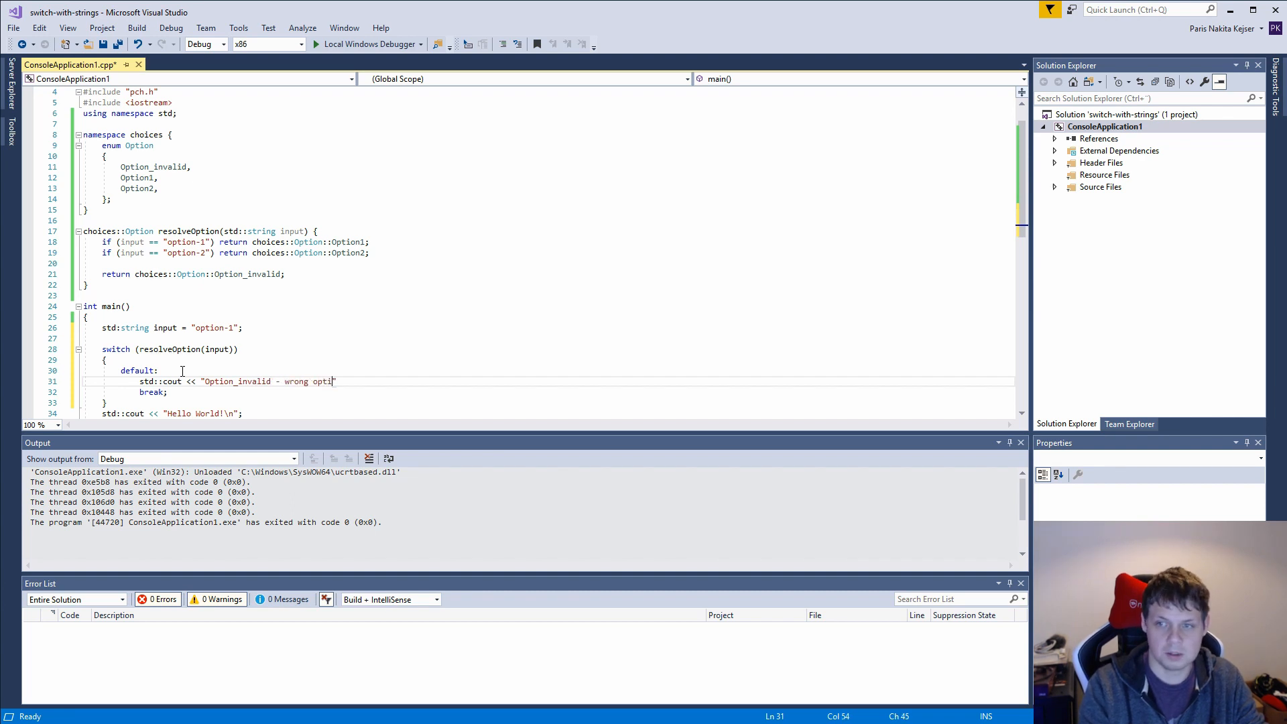
key(BackSpace)
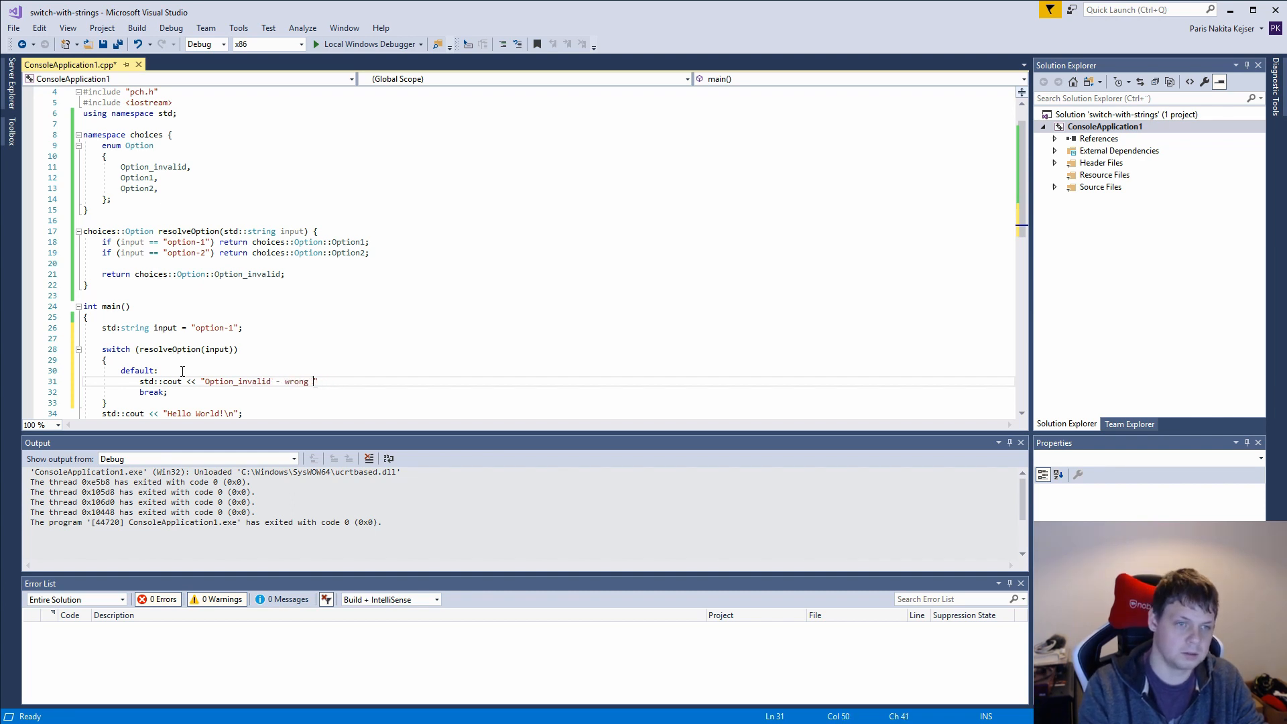
text(option input")
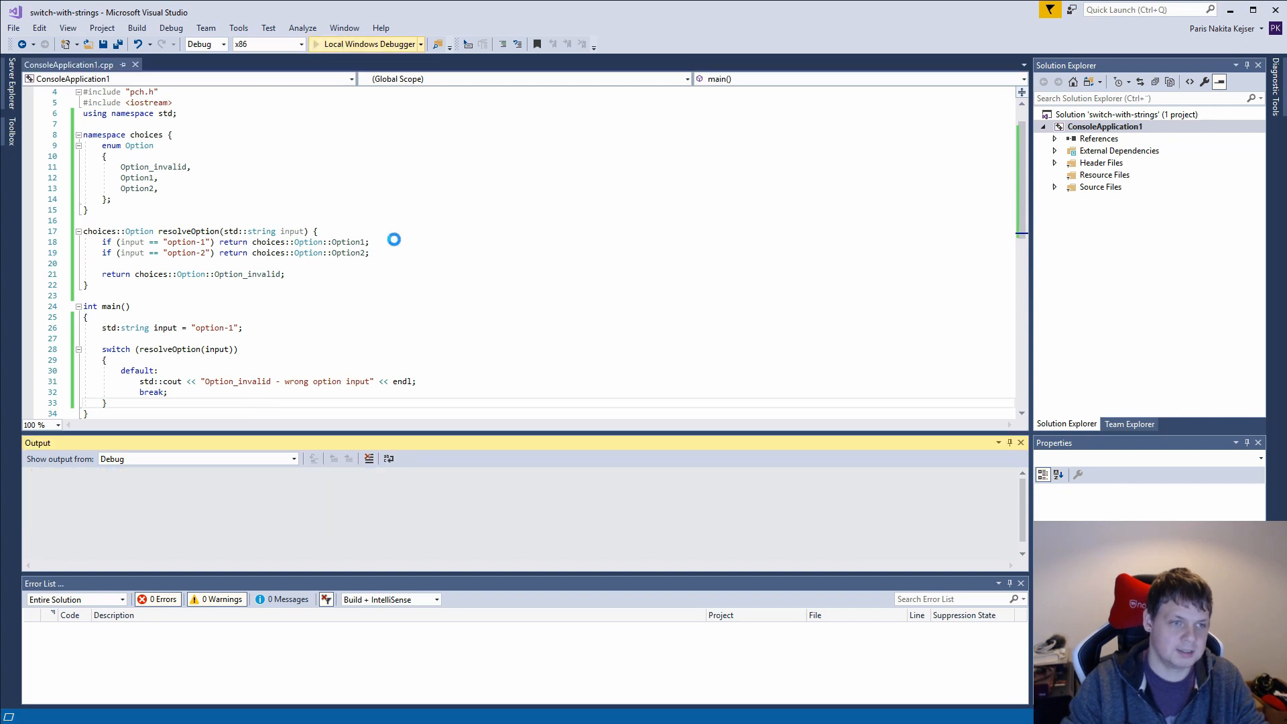
Step: Build the program and note the warning that the switch has only a default label
key(F7)
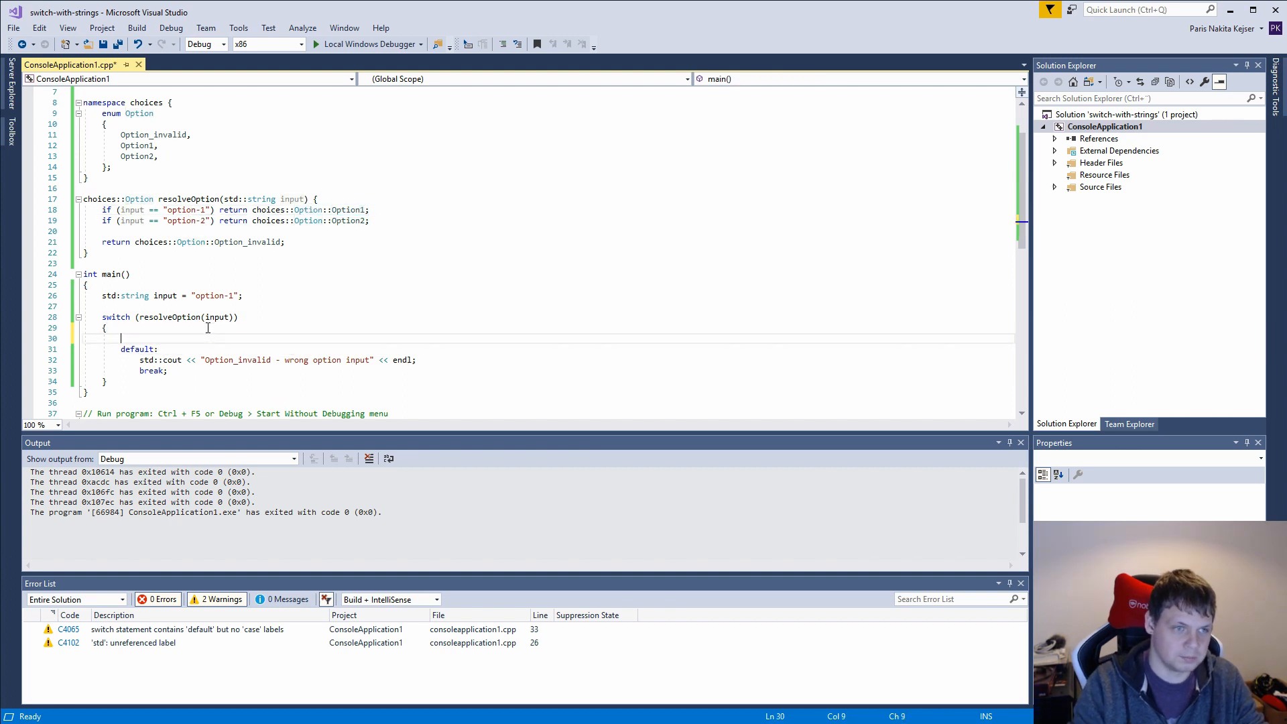
Step: Add case choices::Option::Option1 with the pasted cout message and a break
text(case)
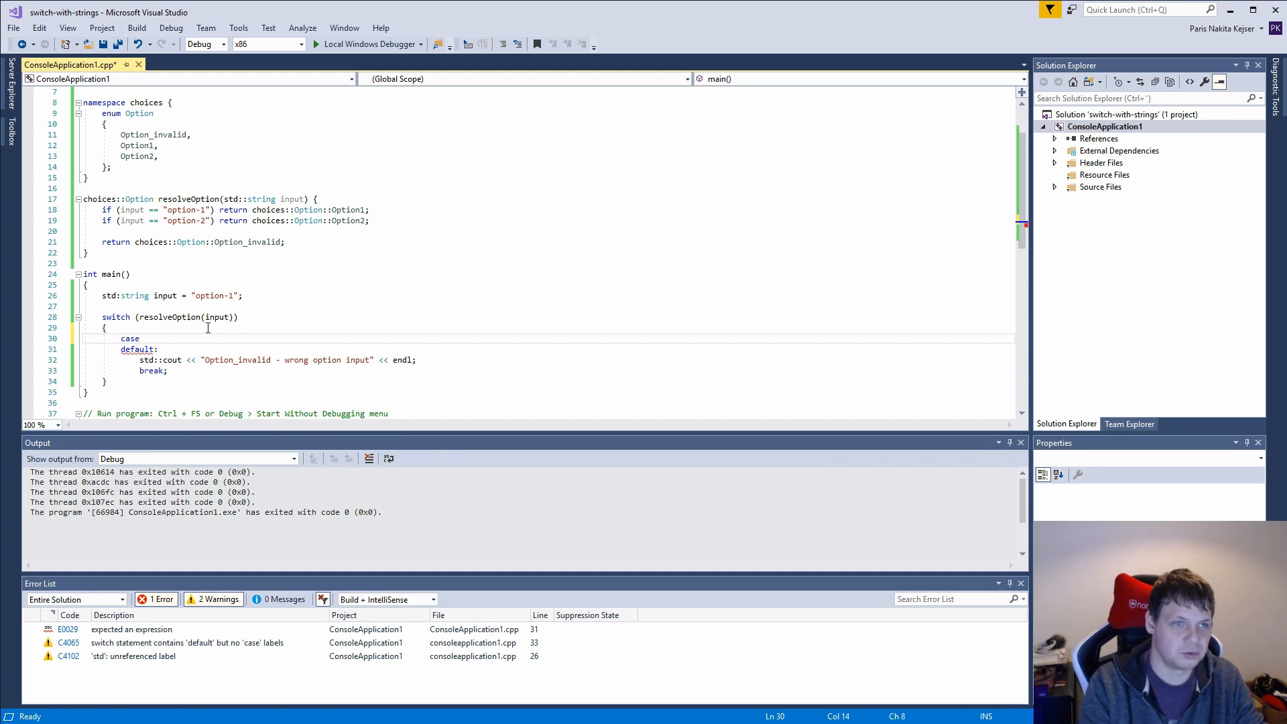
text(choices)
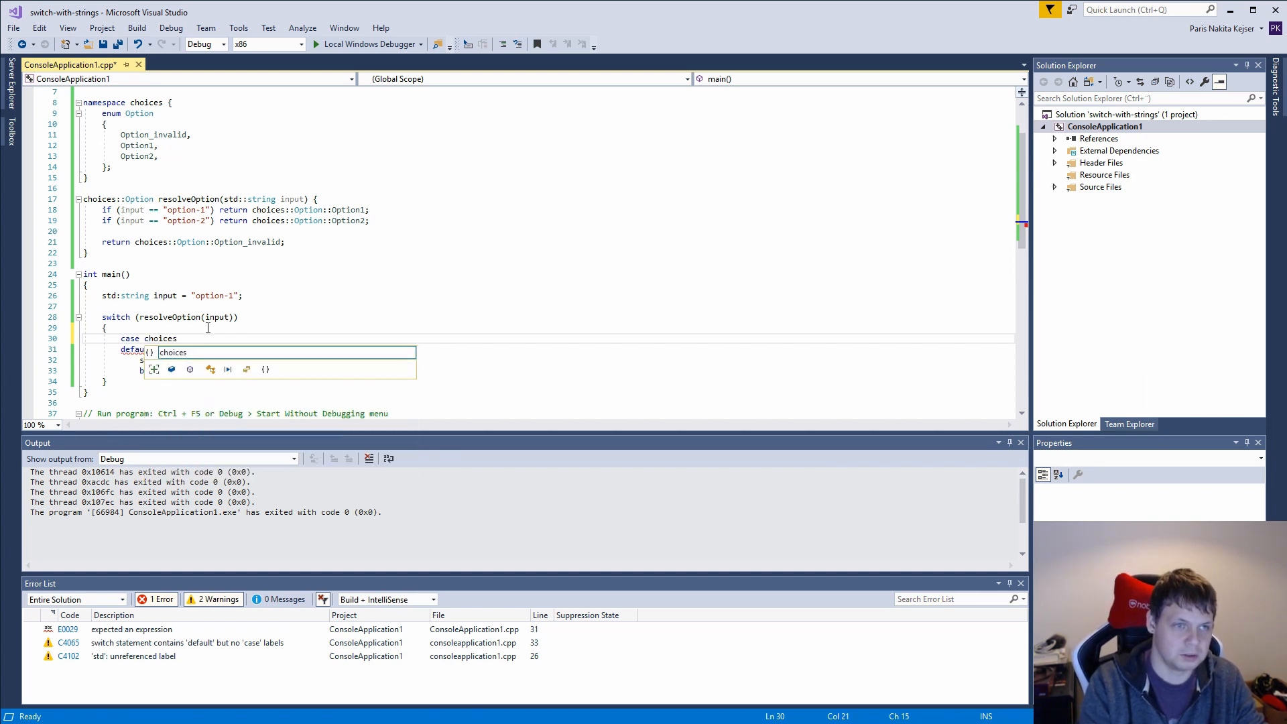
text(::Option::Option1:)
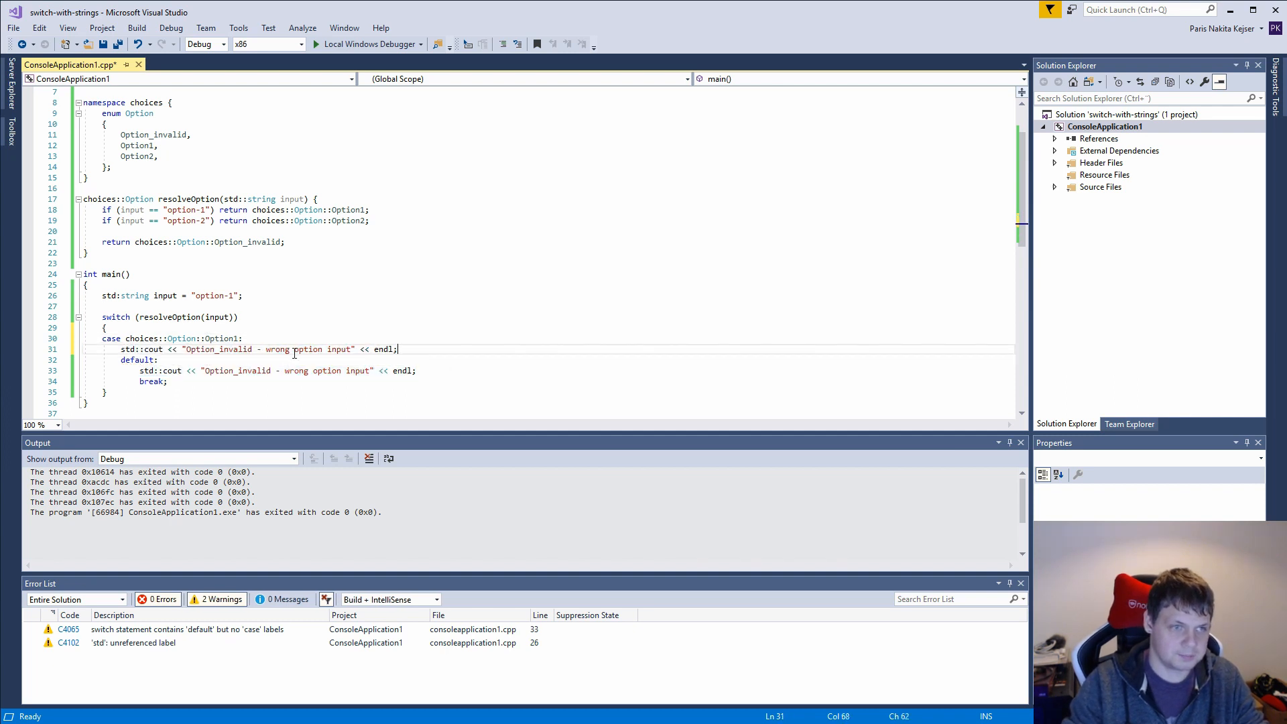
text(break;)
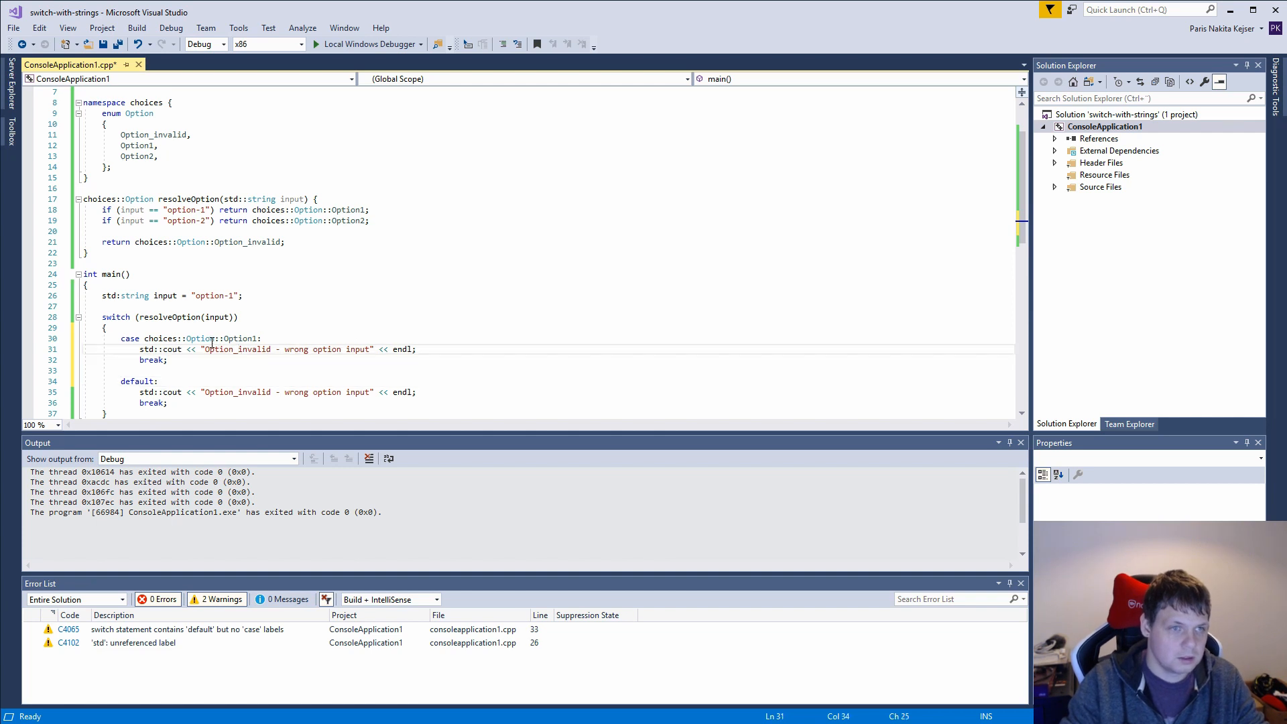
Step: Reword the Option1 case message and add a matching Option2 case
double_click(237, 349)
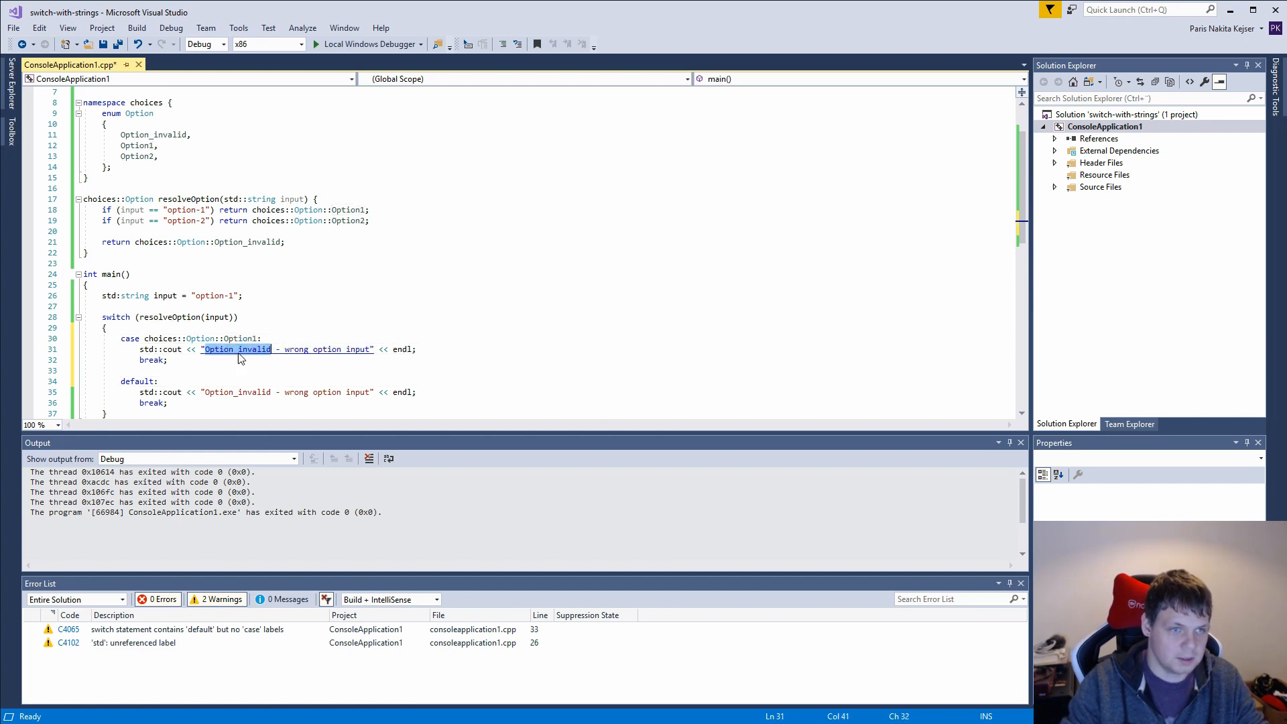
text(Option1 hit by input)
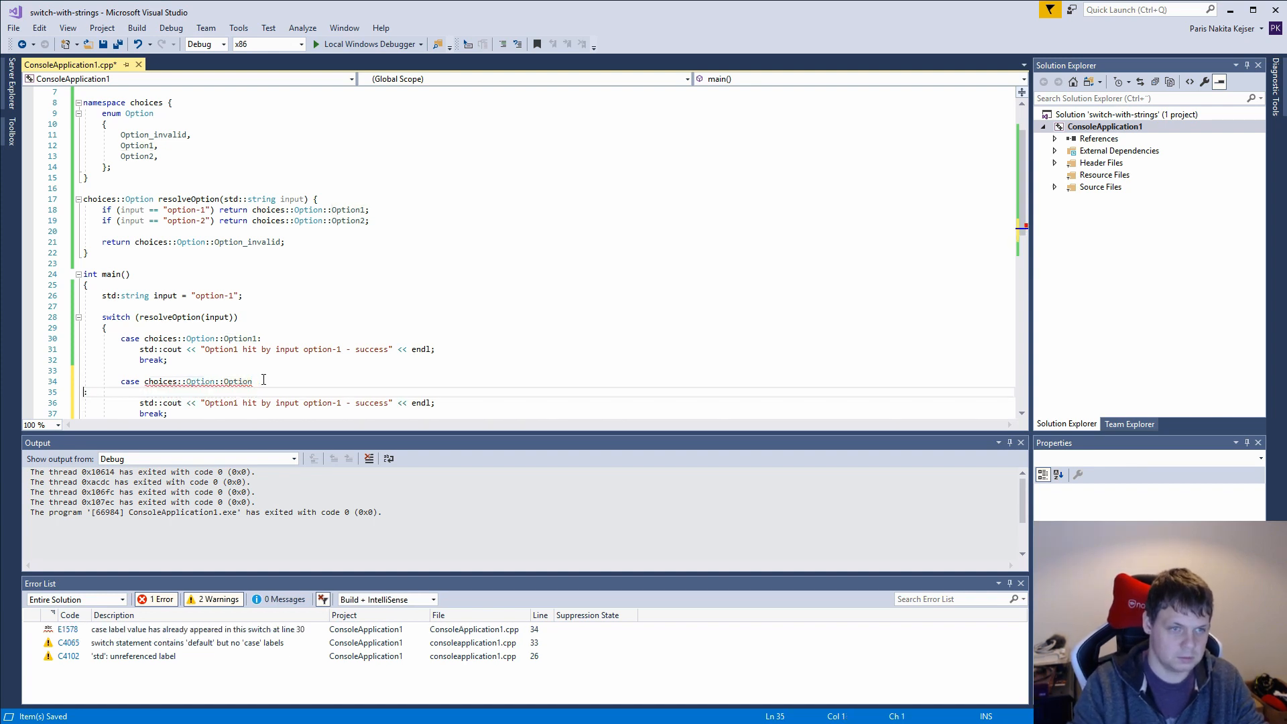
text(2)
click(547, 381)
text(2:)
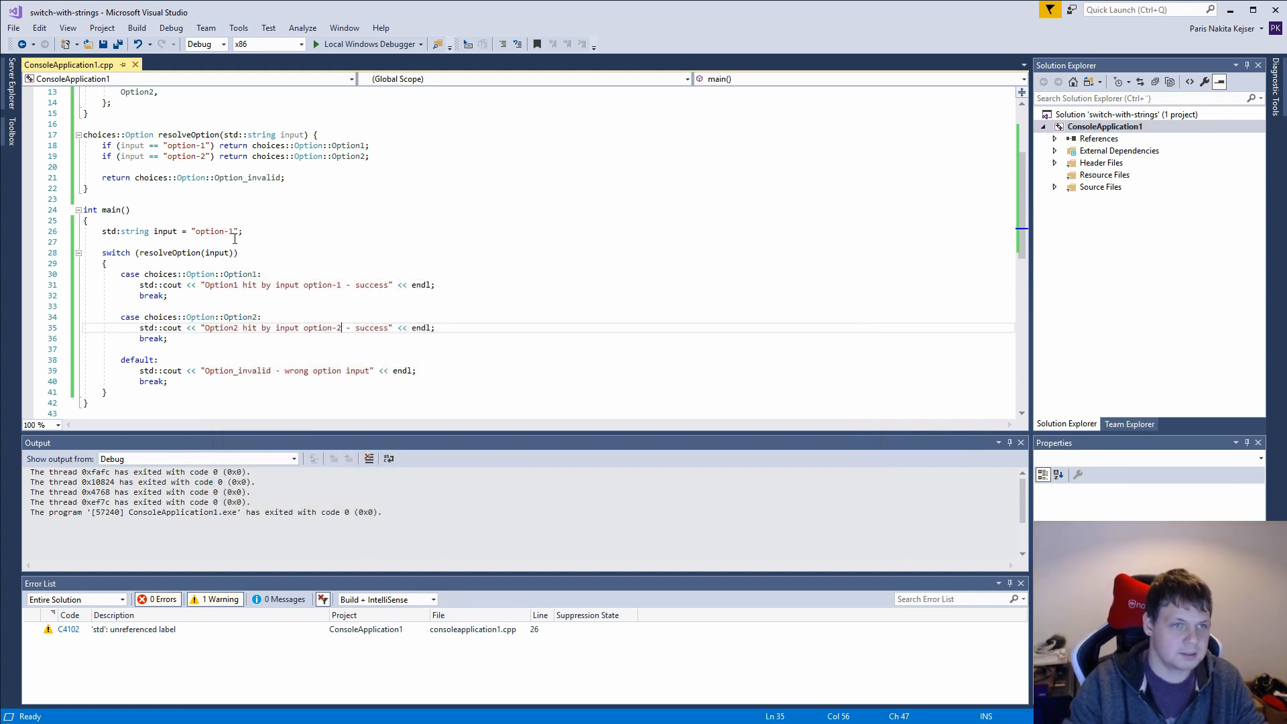
Step: Run the program with input "option-2", then with "option-3" to test invalid input
key(Backspace)
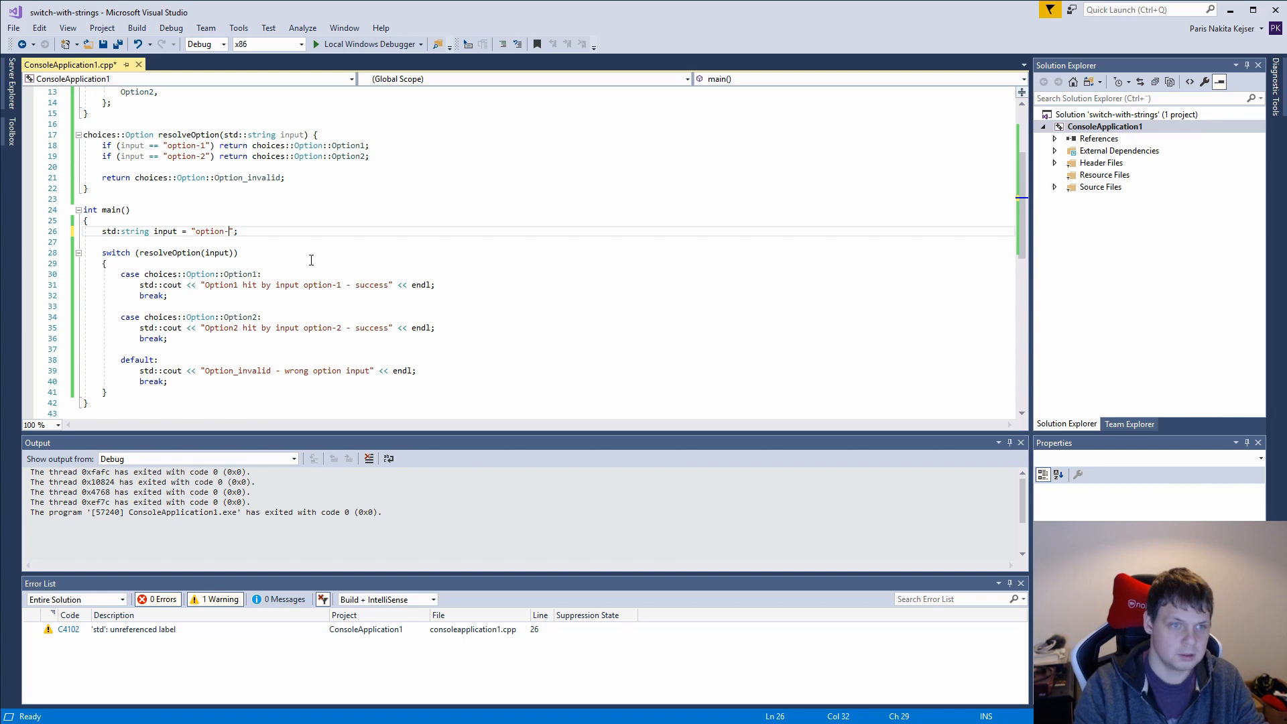
click(368, 43)
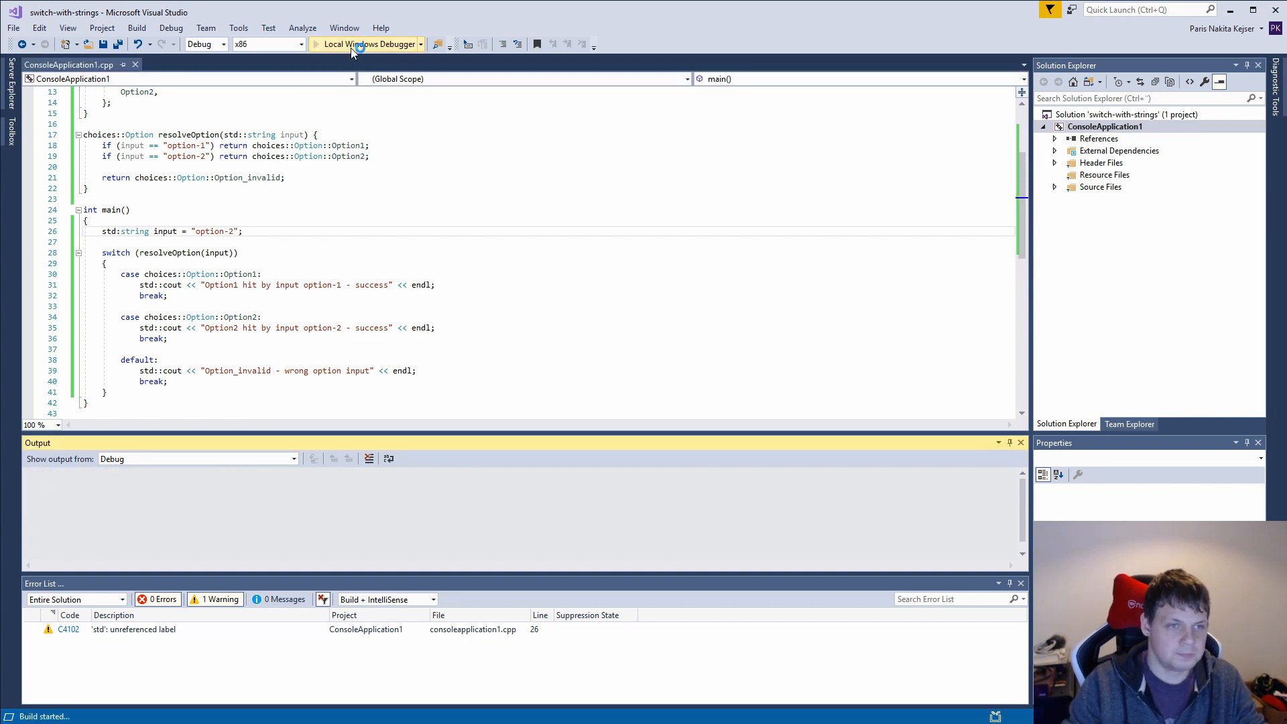
click(365, 45)
text(3)
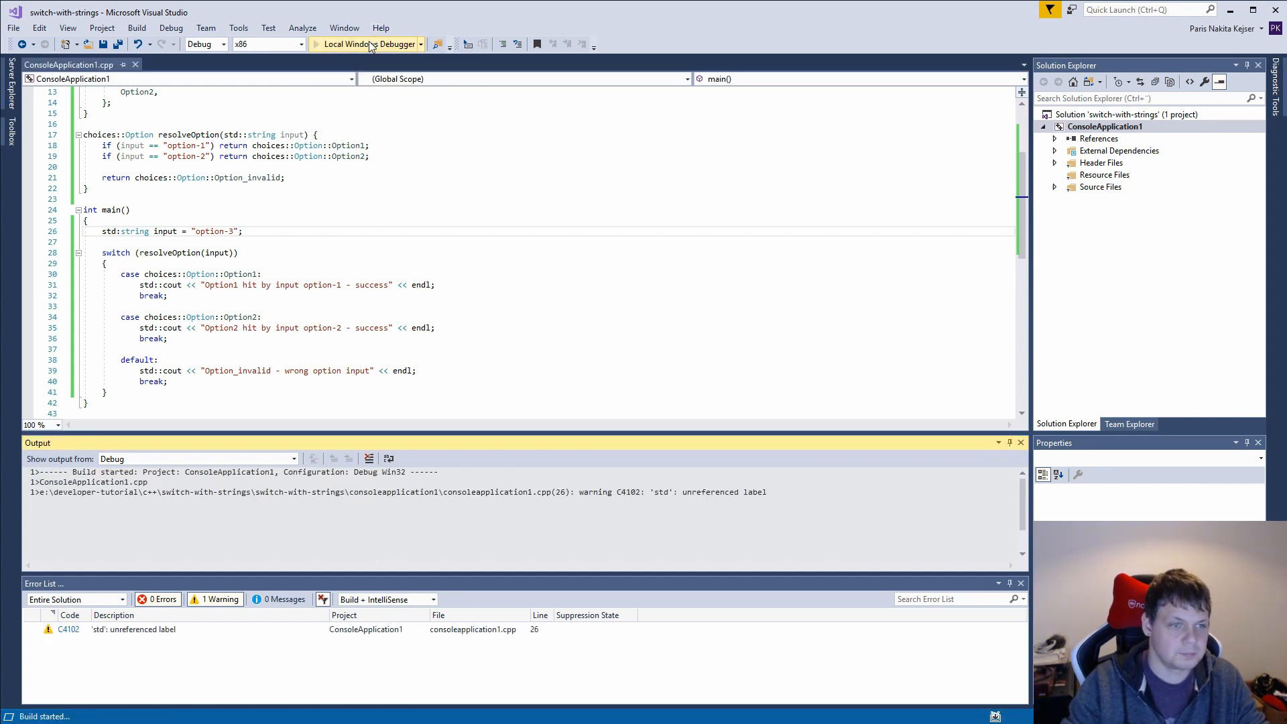
click(347, 44)
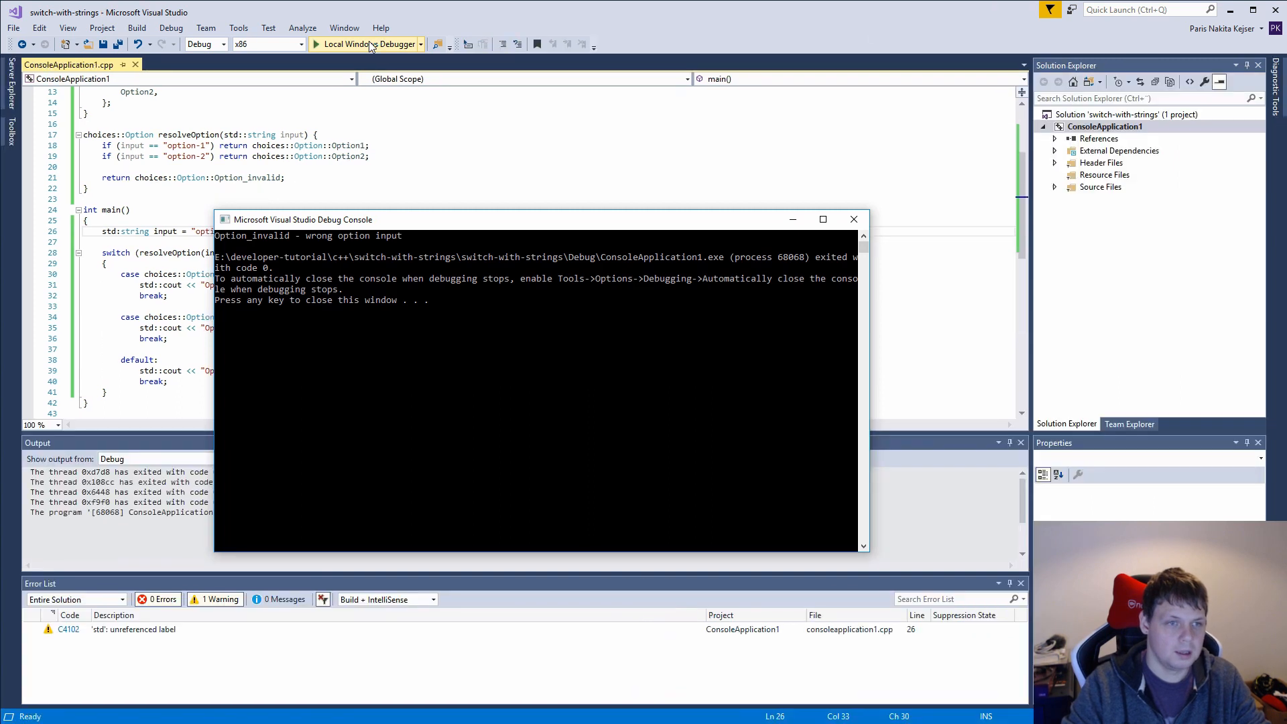